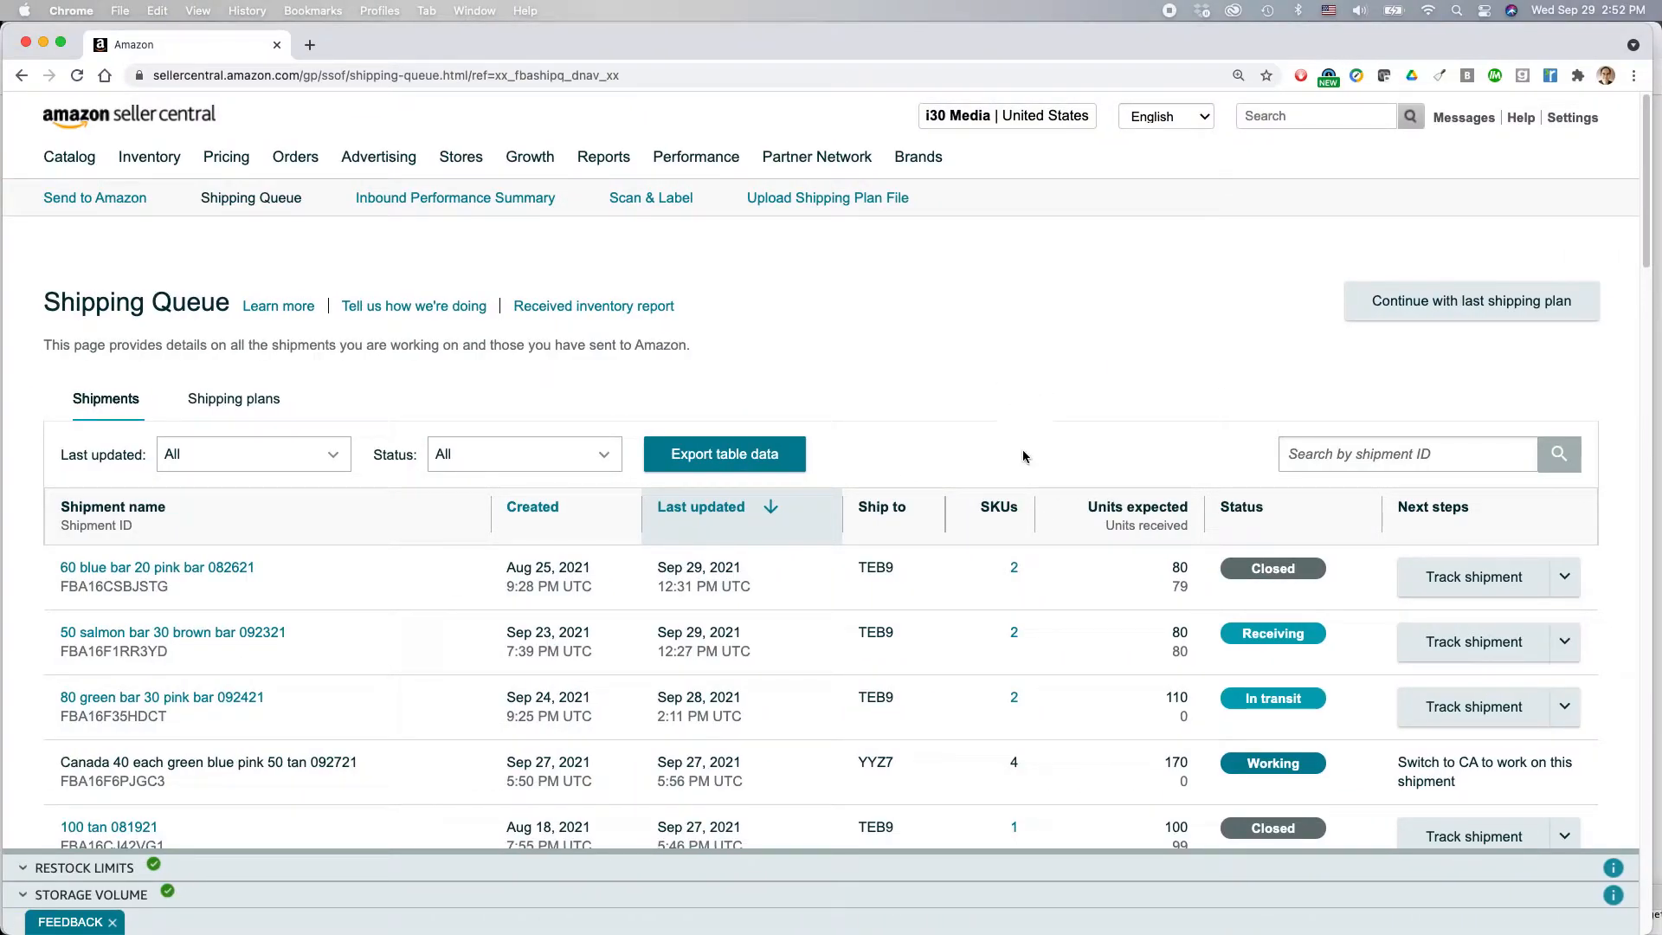
{"action": "mouse_move", "coordinate": [996, 456]}
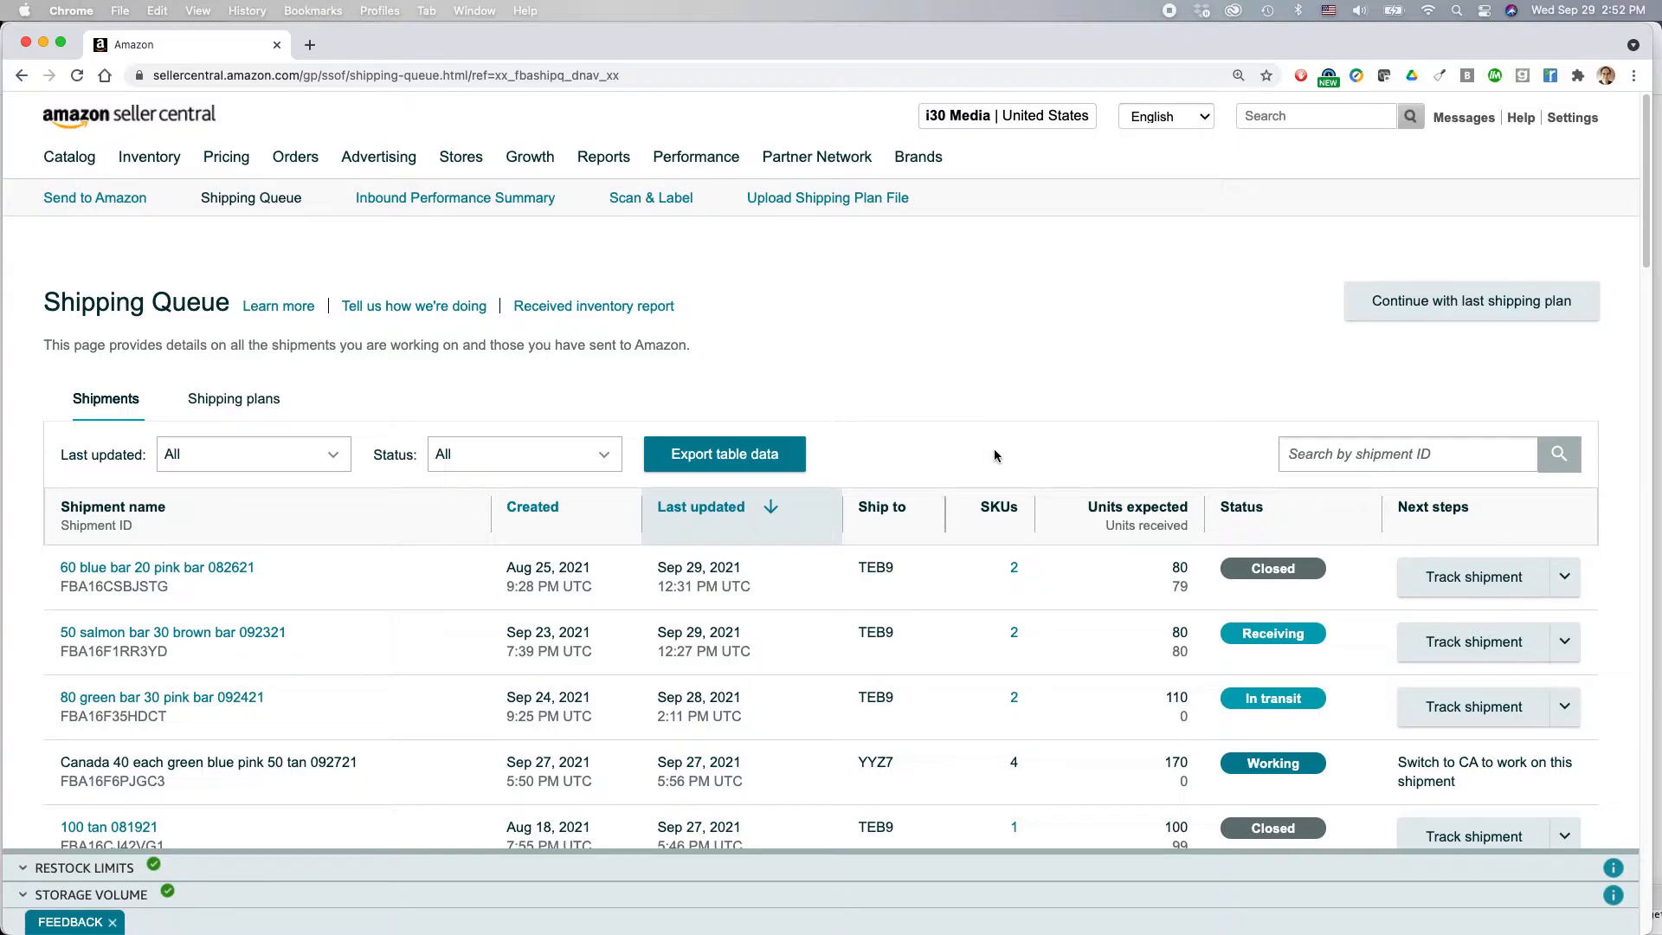
{"action": "mouse_move", "coordinate": [487, 264]}
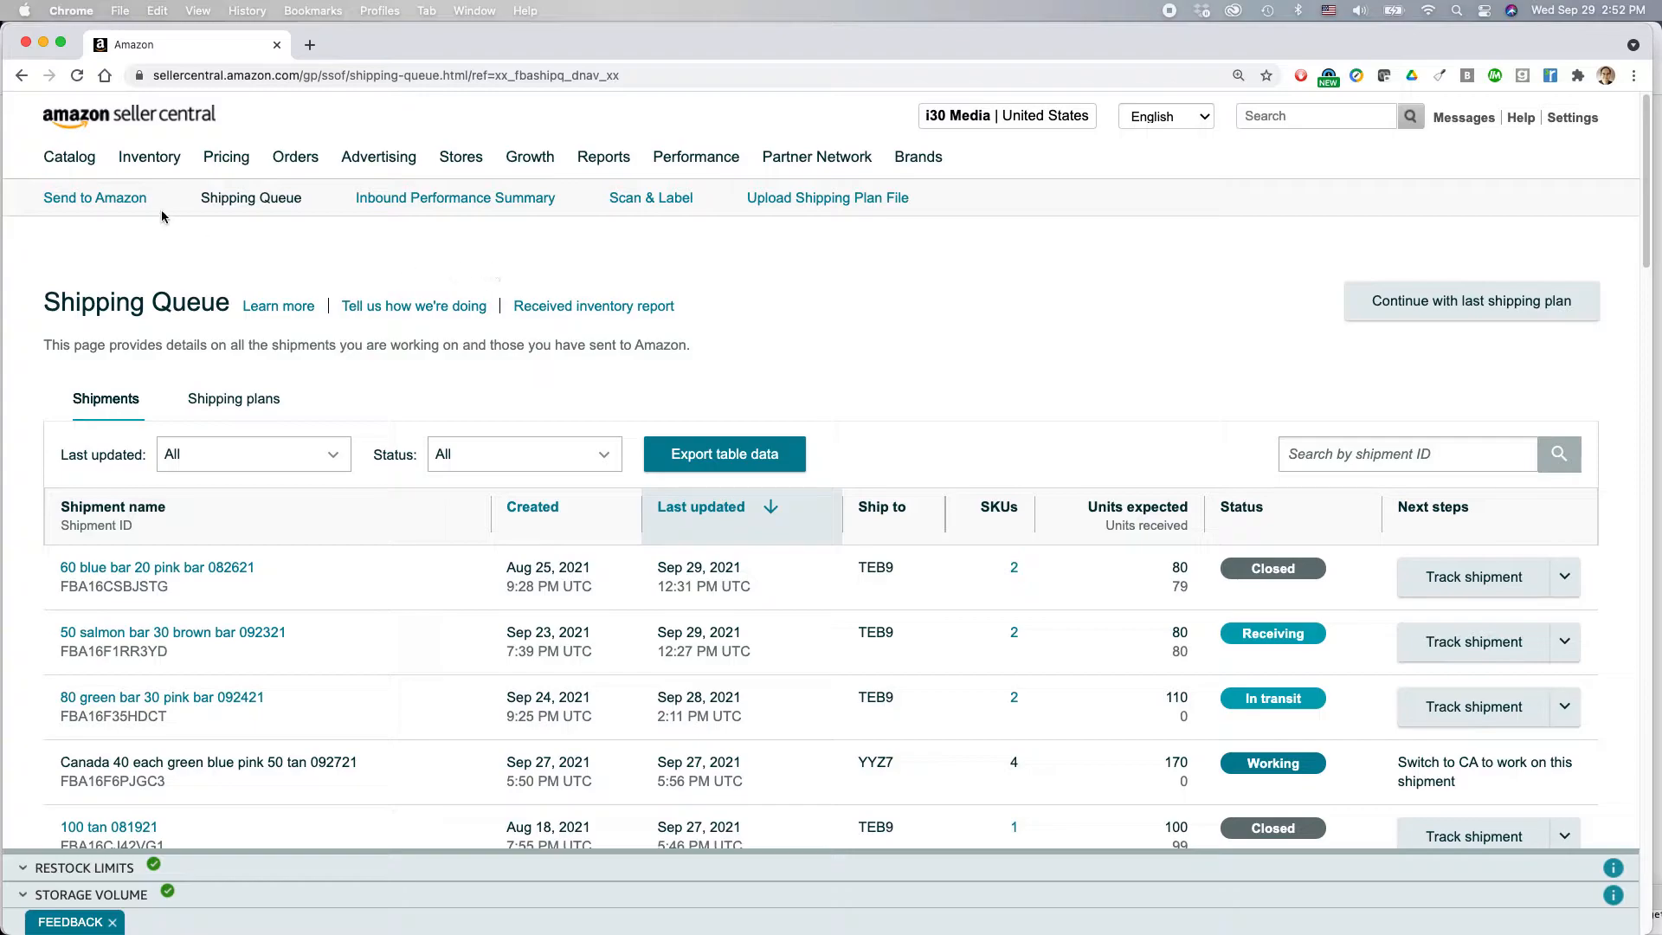
Open the Inventory menu from the Shipping Queue page.
{"action": "left_click", "coordinate": [149, 157]}
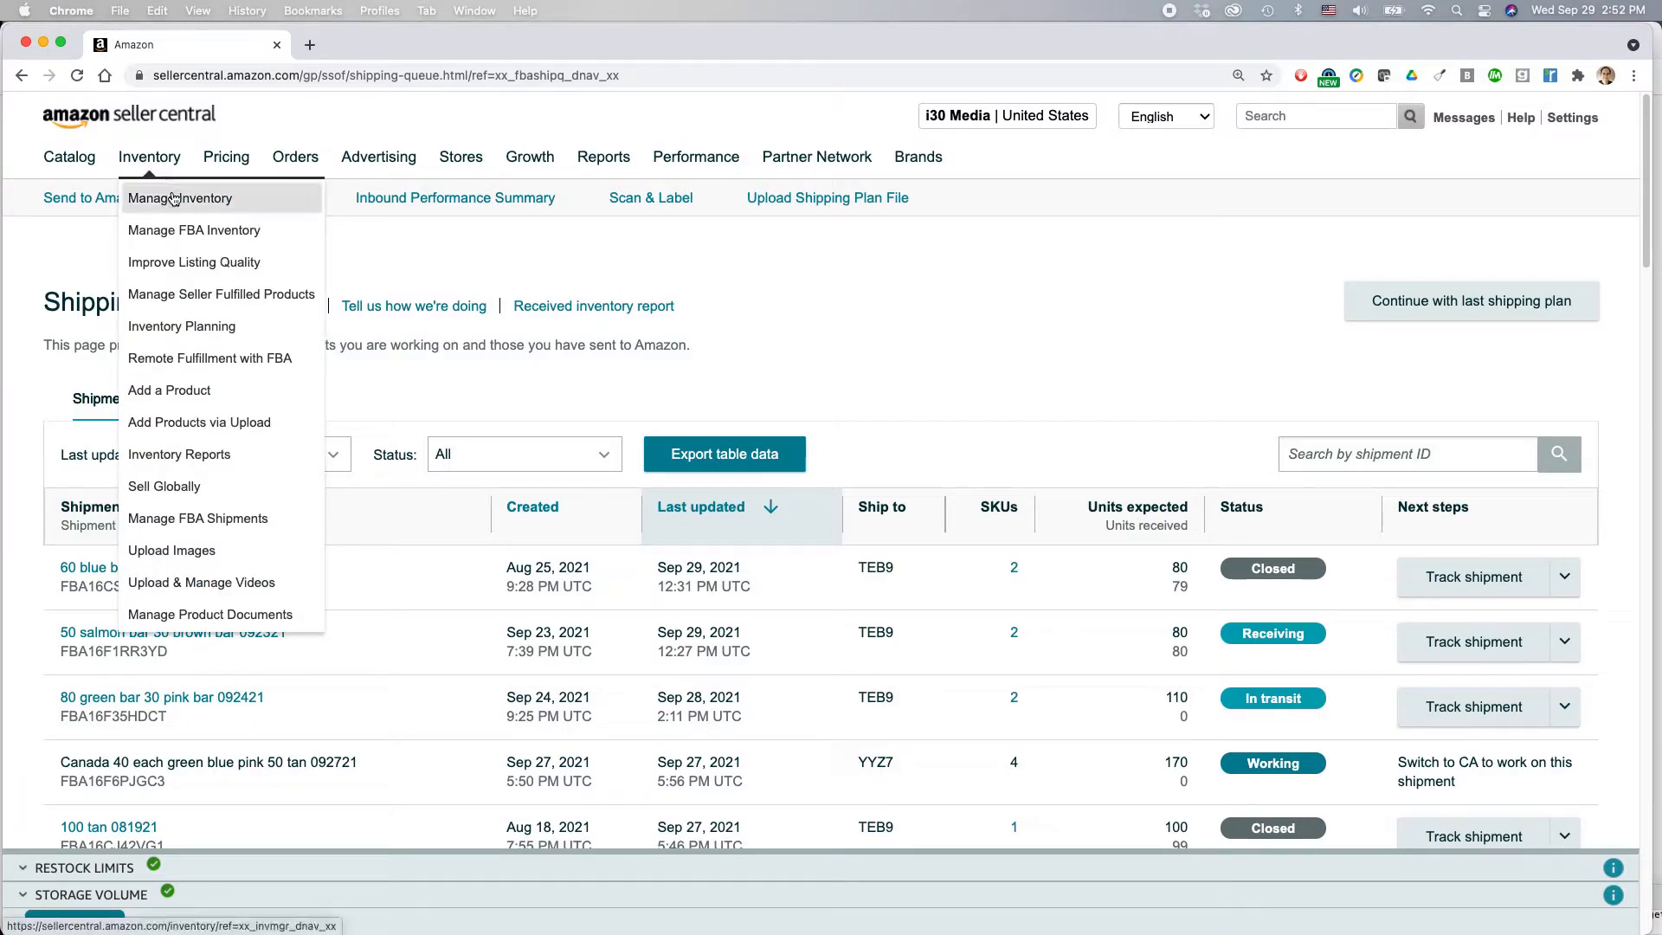
Filter Manage Inventory to merchant-fulfilled listings and open the Excel cheat sheet row's actions.
{"action": "left_click", "coordinate": [180, 198]}
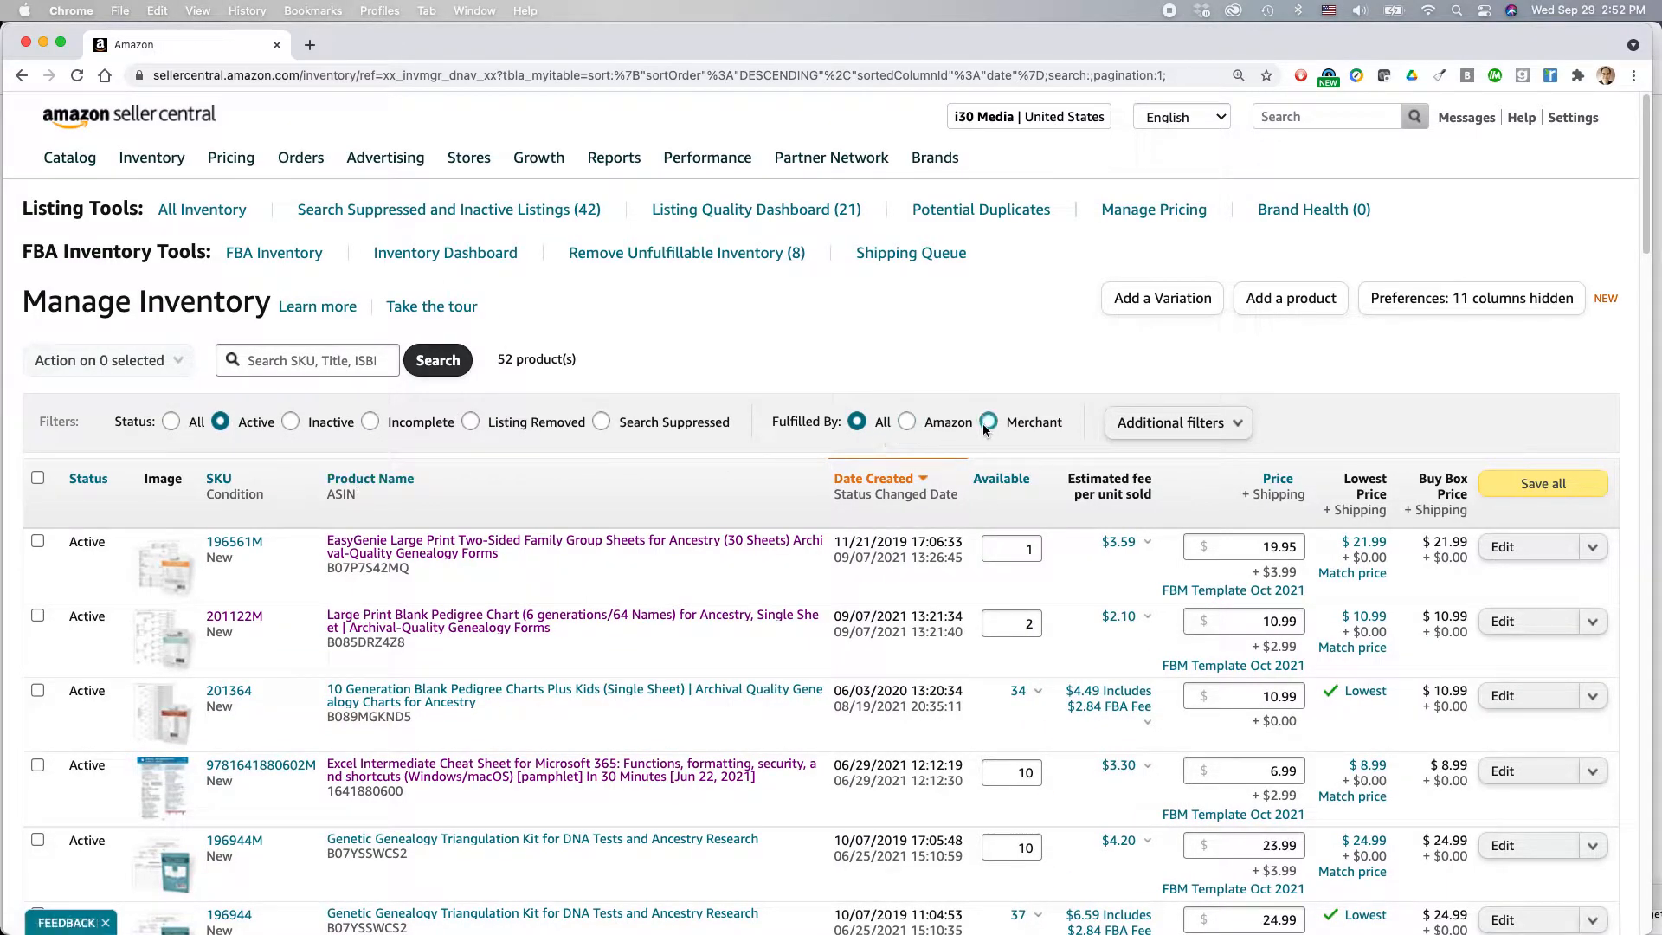
{"action": "left_click", "coordinate": [987, 422]}
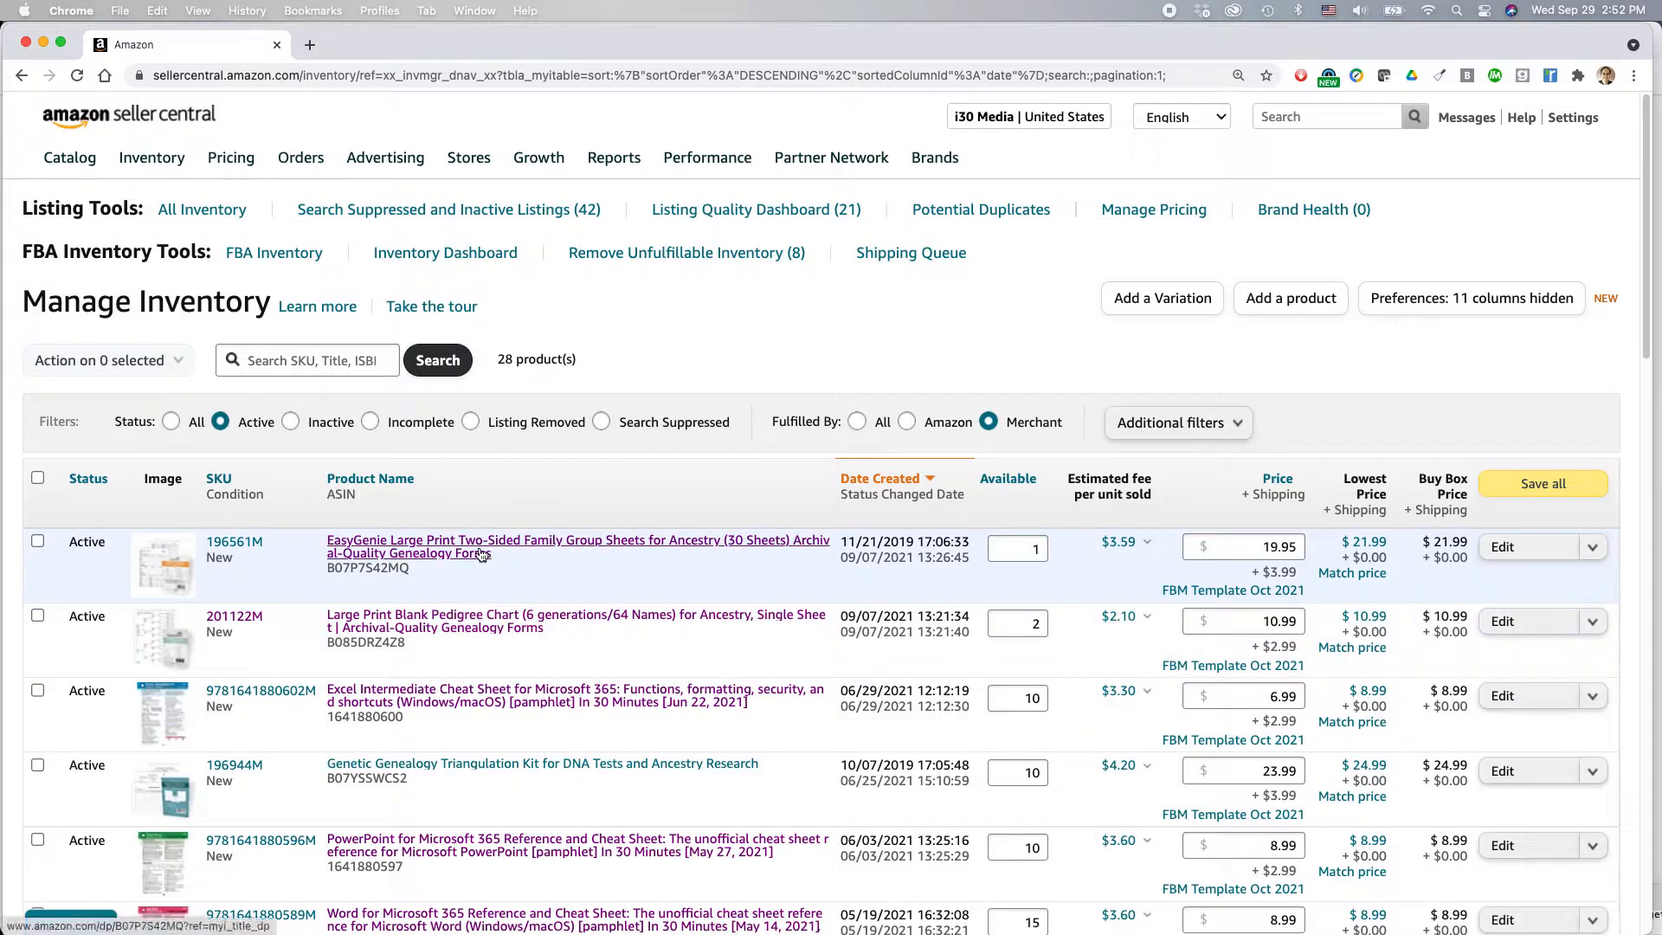
{"action": "mouse_move", "coordinate": [260, 690]}
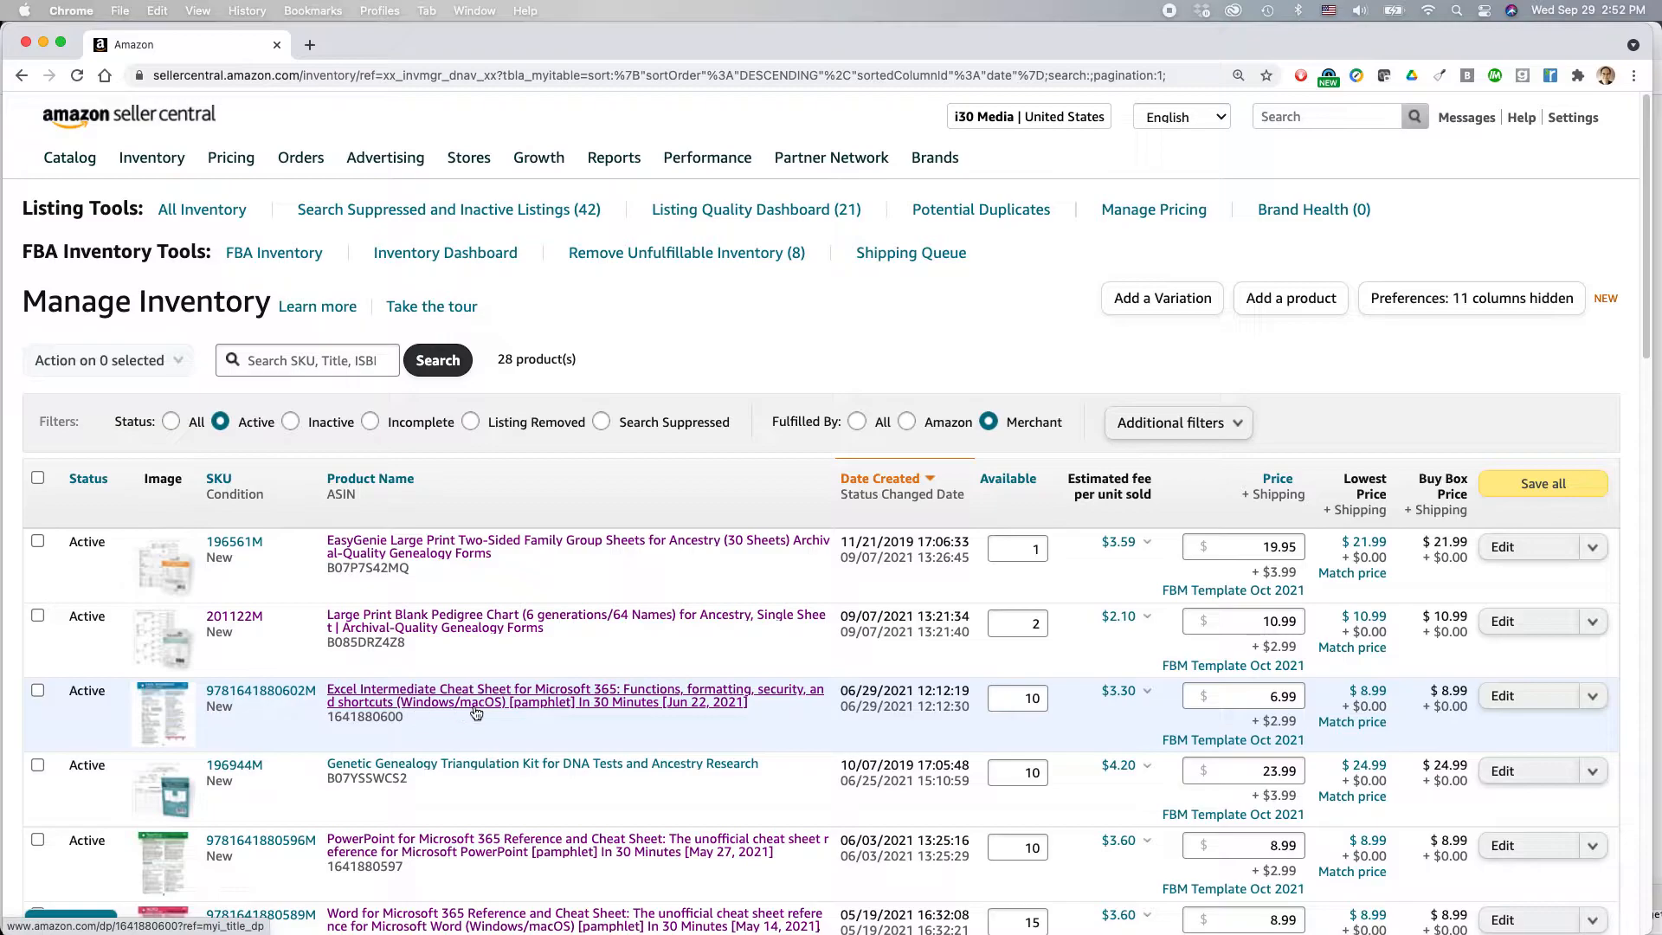
{"action": "mouse_move", "coordinate": [477, 695]}
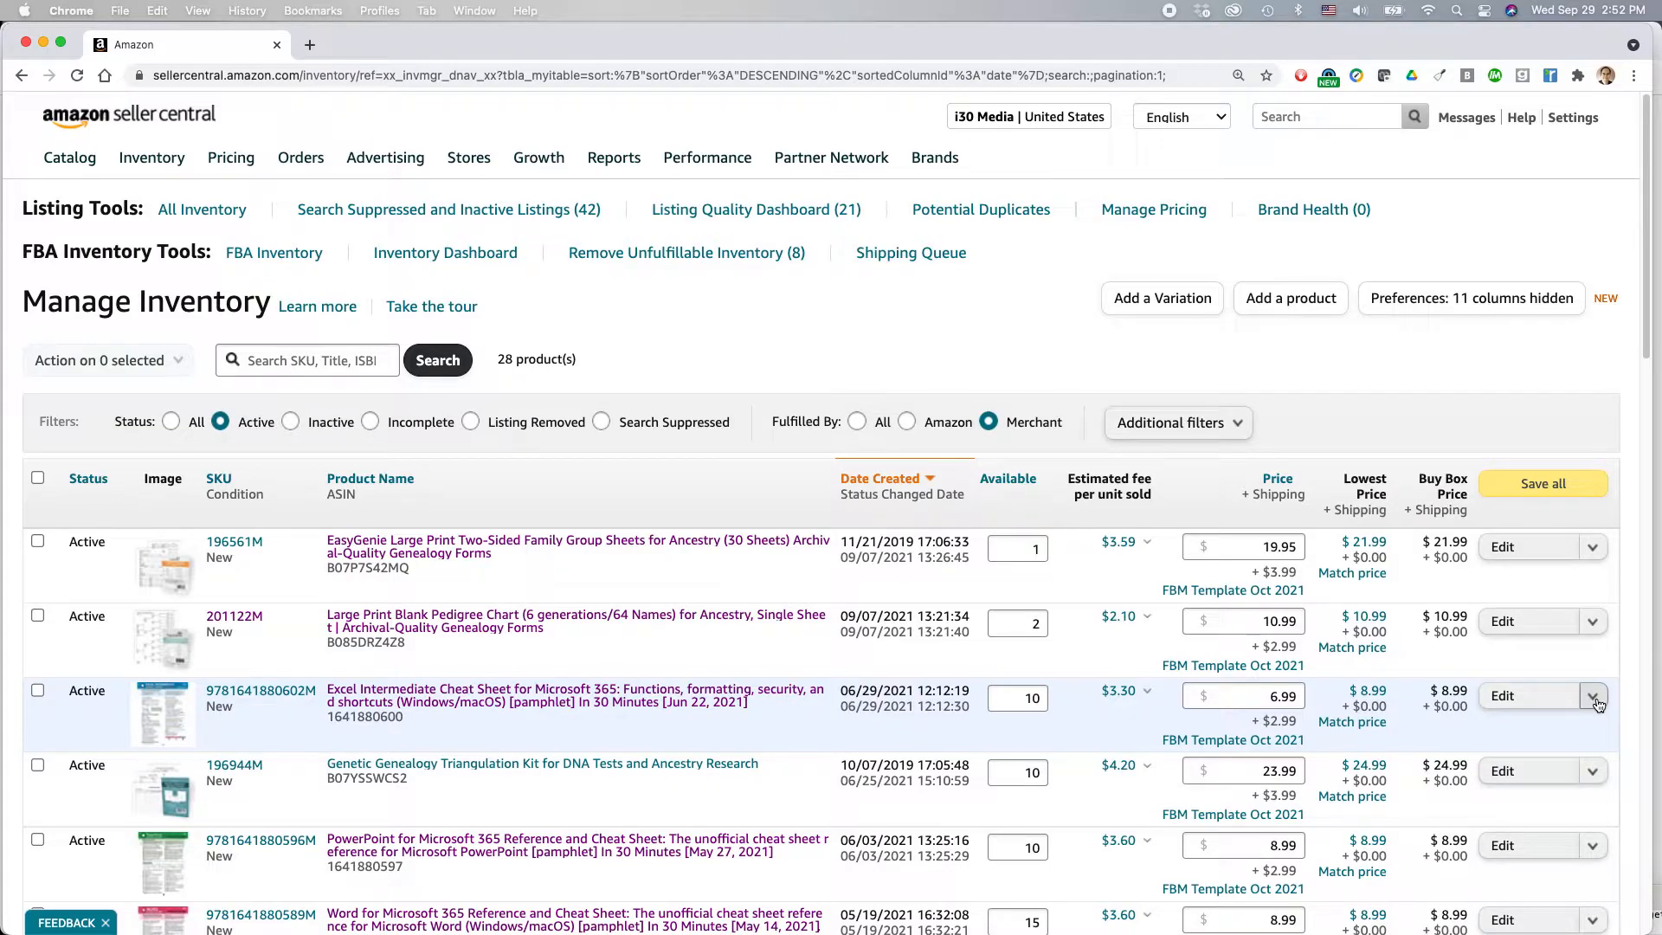
{"action": "left_click", "coordinate": [1592, 695]}
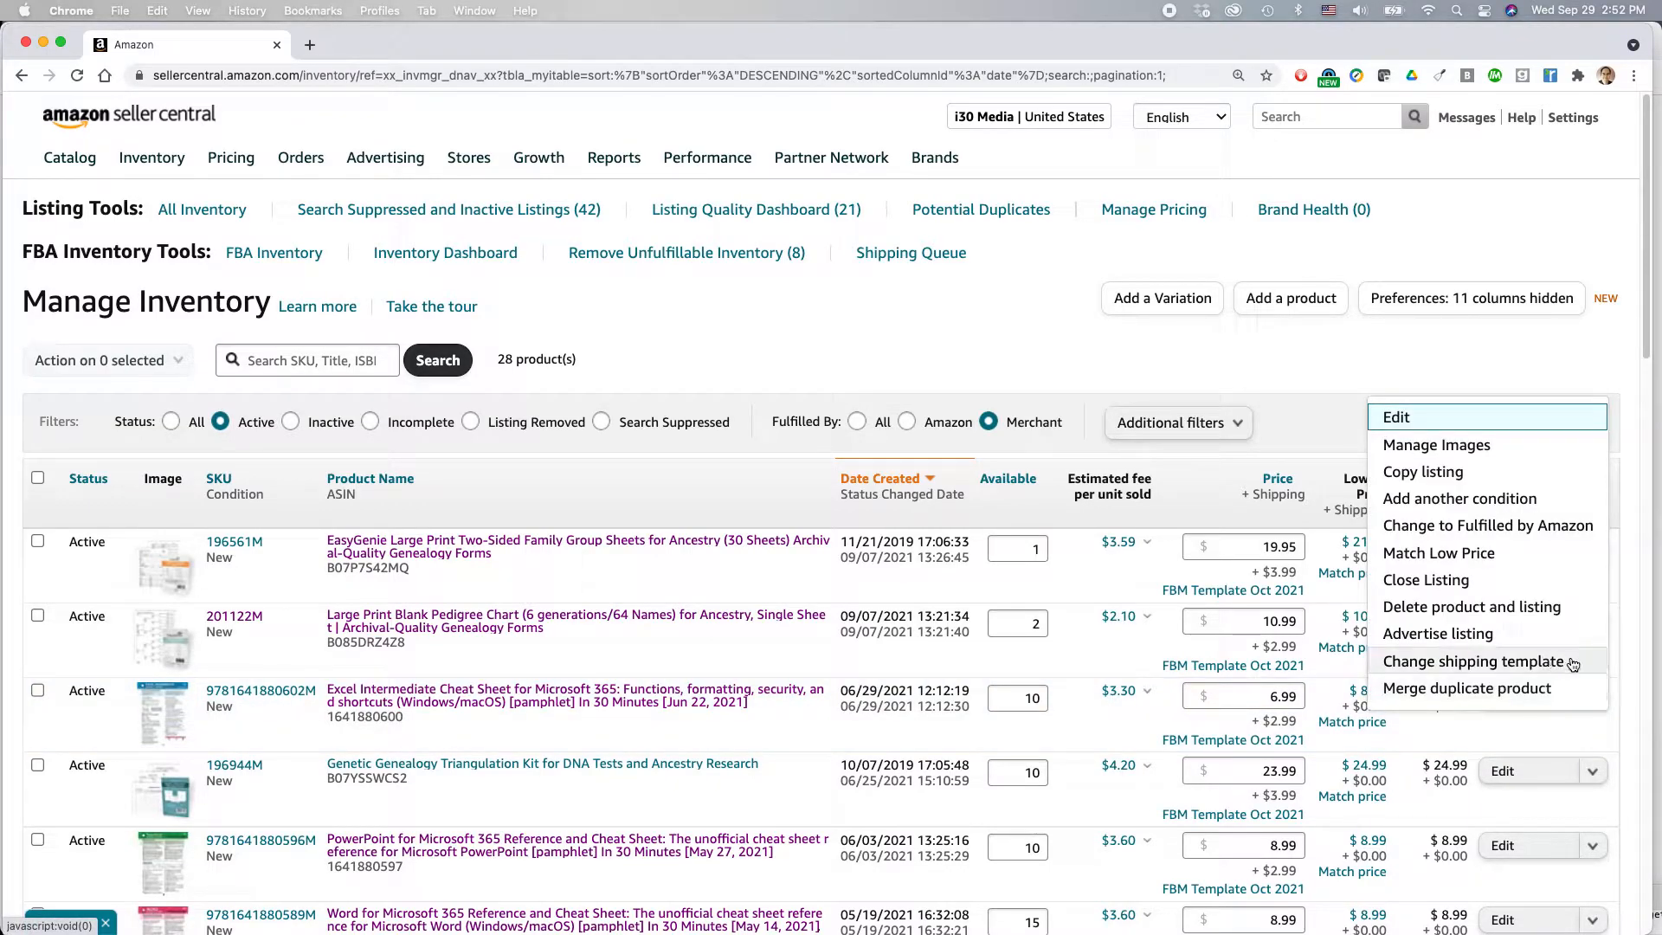
Start changing the Excel cheat sheet's shipping template, zoom in, and list available templates.
{"action": "left_click", "coordinate": [1473, 662]}
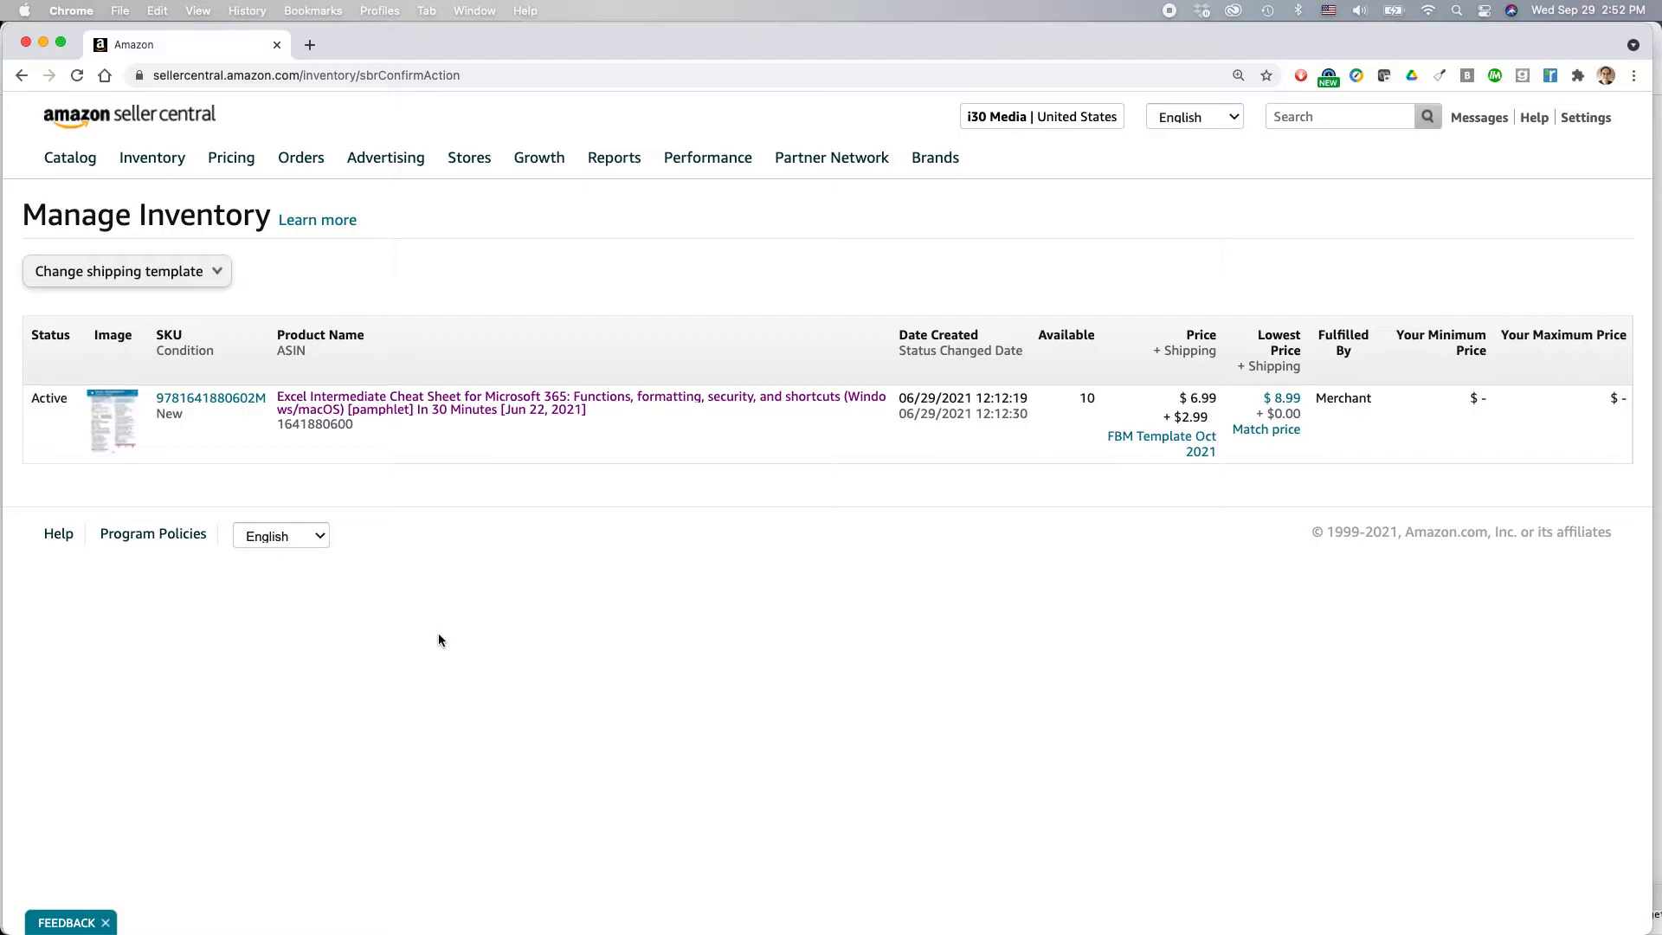
{"action": "key", "text": "cmd+plus"}
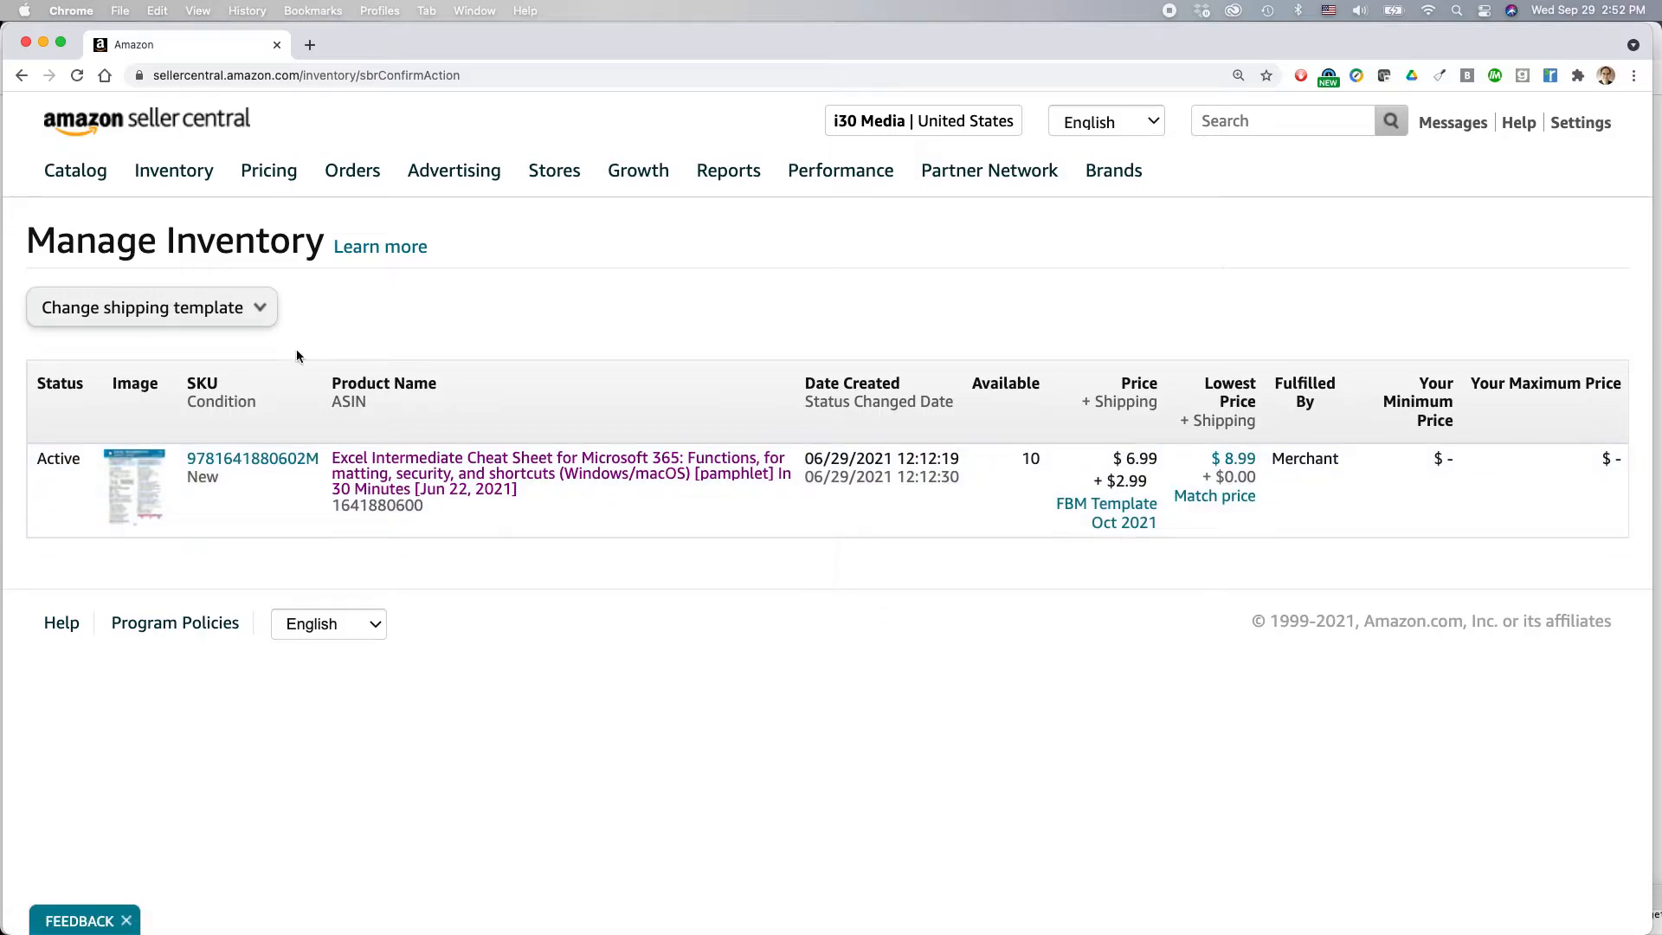
{"action": "mouse_move", "coordinate": [263, 315]}
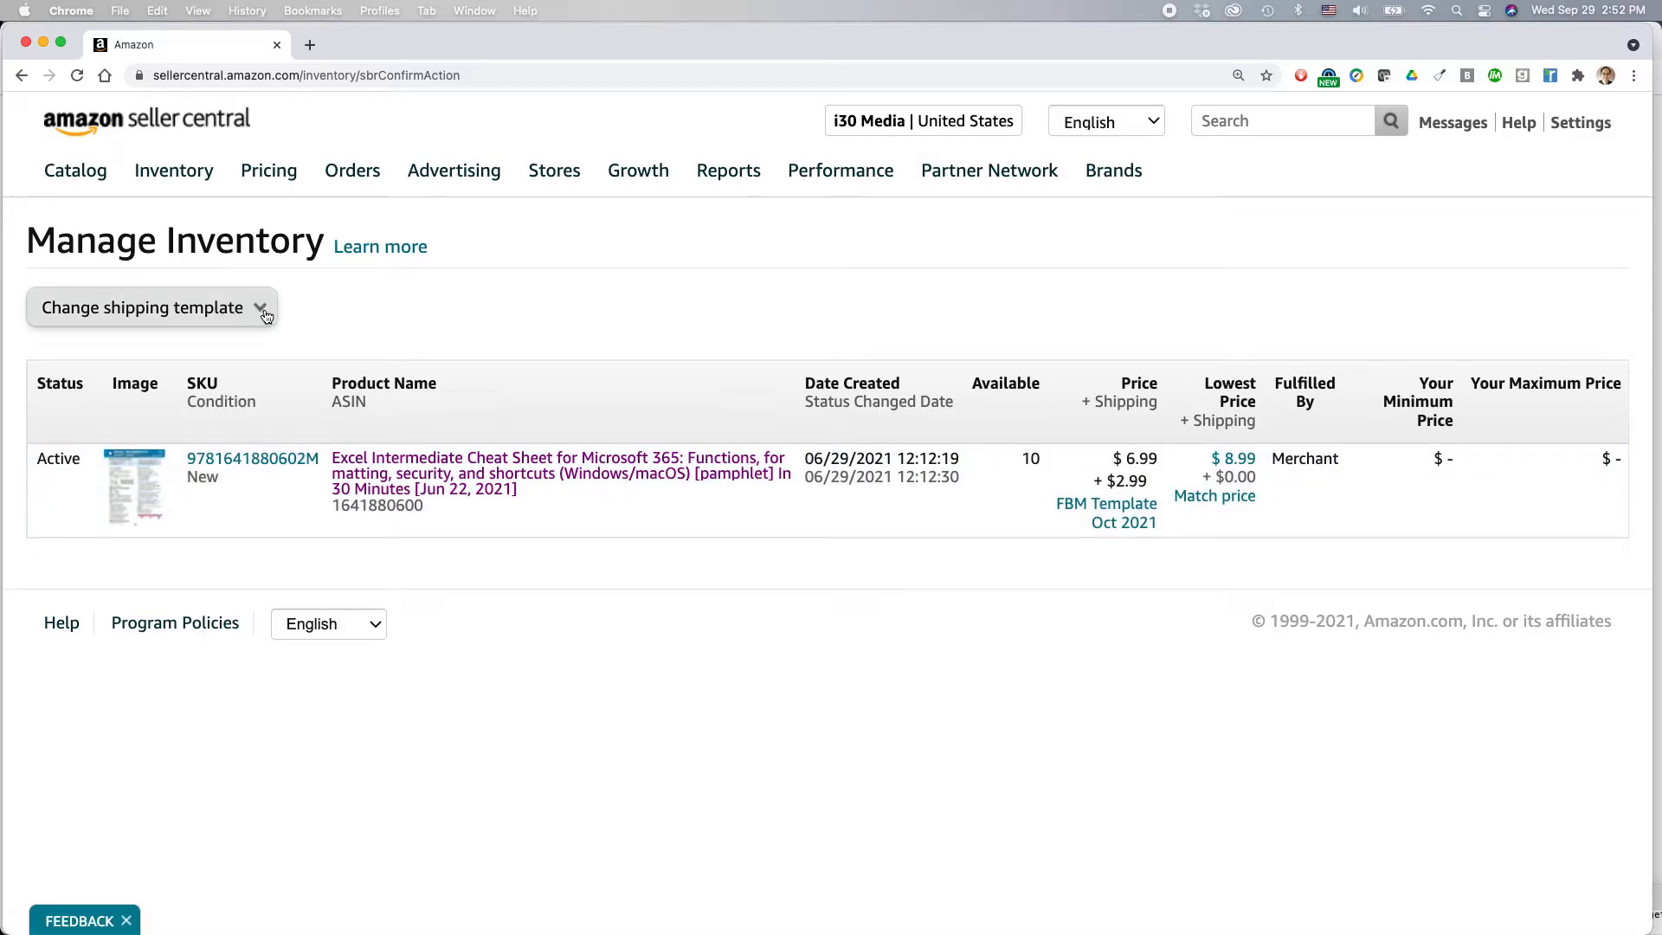
{"action": "left_click", "coordinate": [151, 308]}
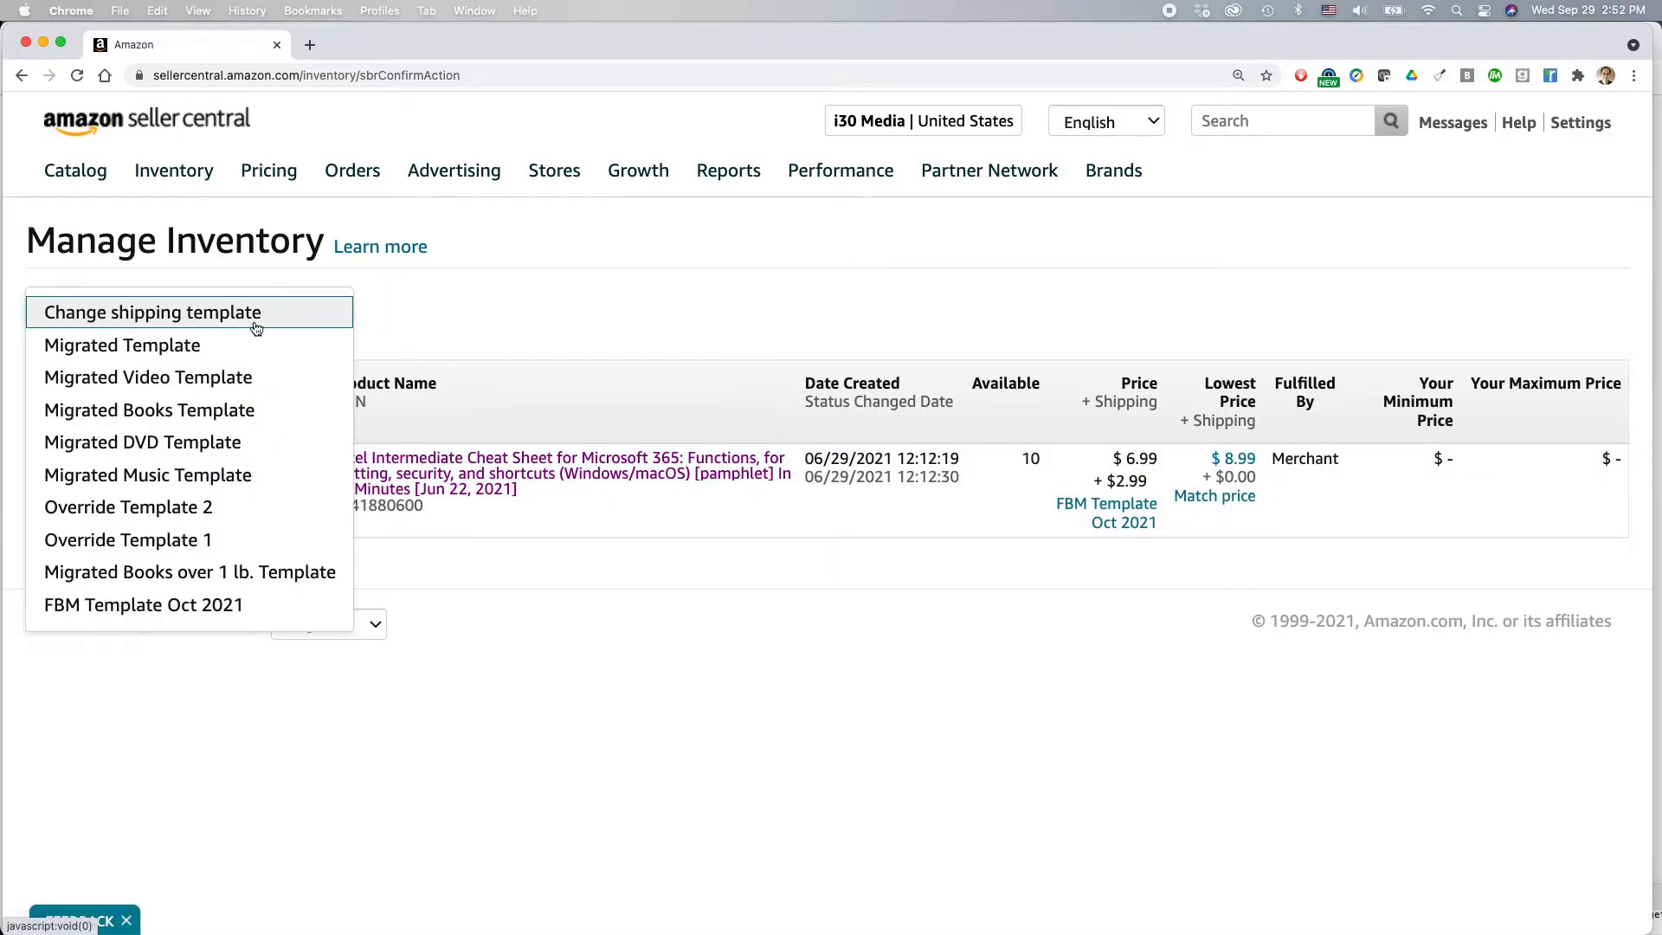
{"action": "mouse_move", "coordinate": [212, 463]}
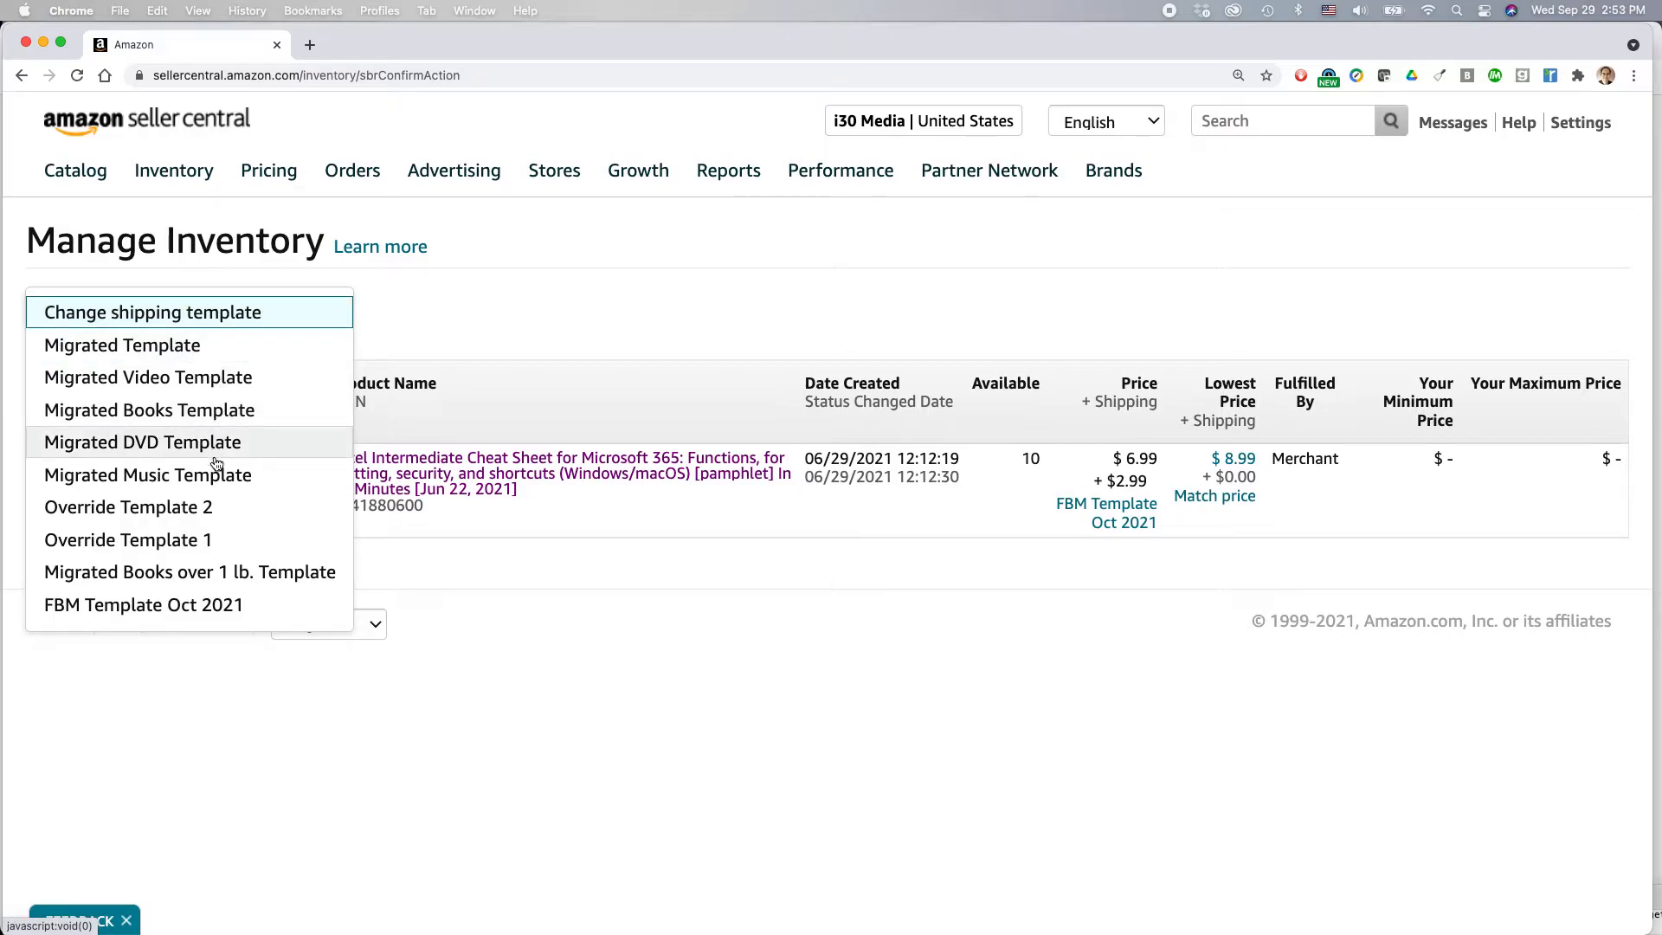
{"action": "mouse_move", "coordinate": [222, 514]}
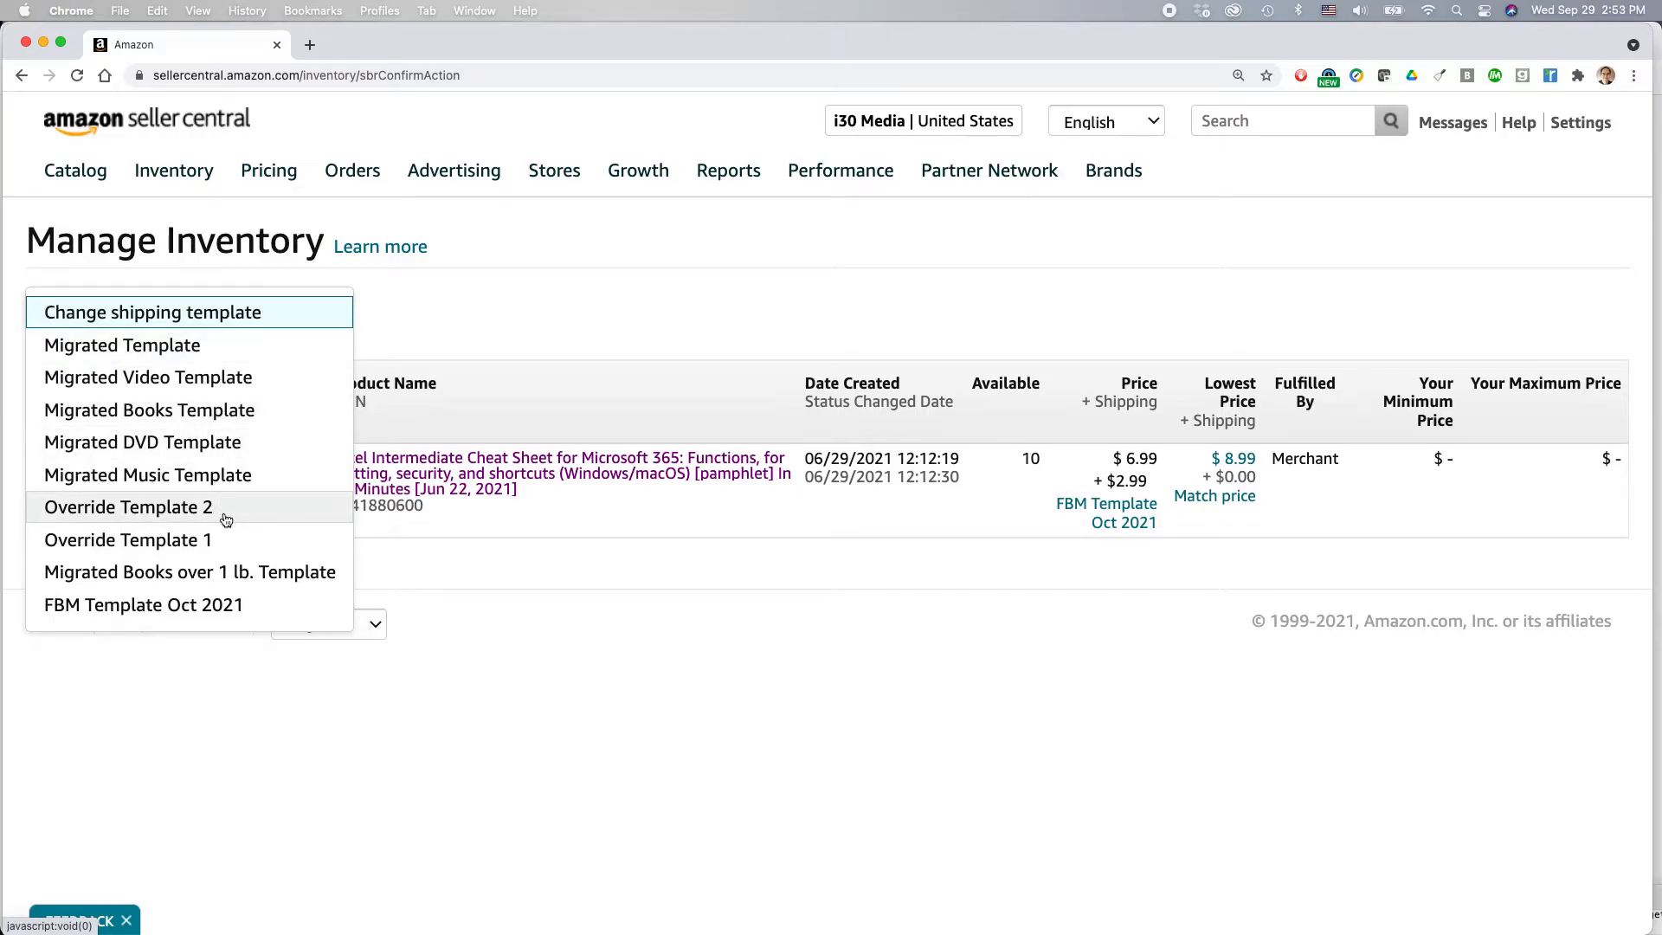
{"action": "mouse_move", "coordinate": [122, 344]}
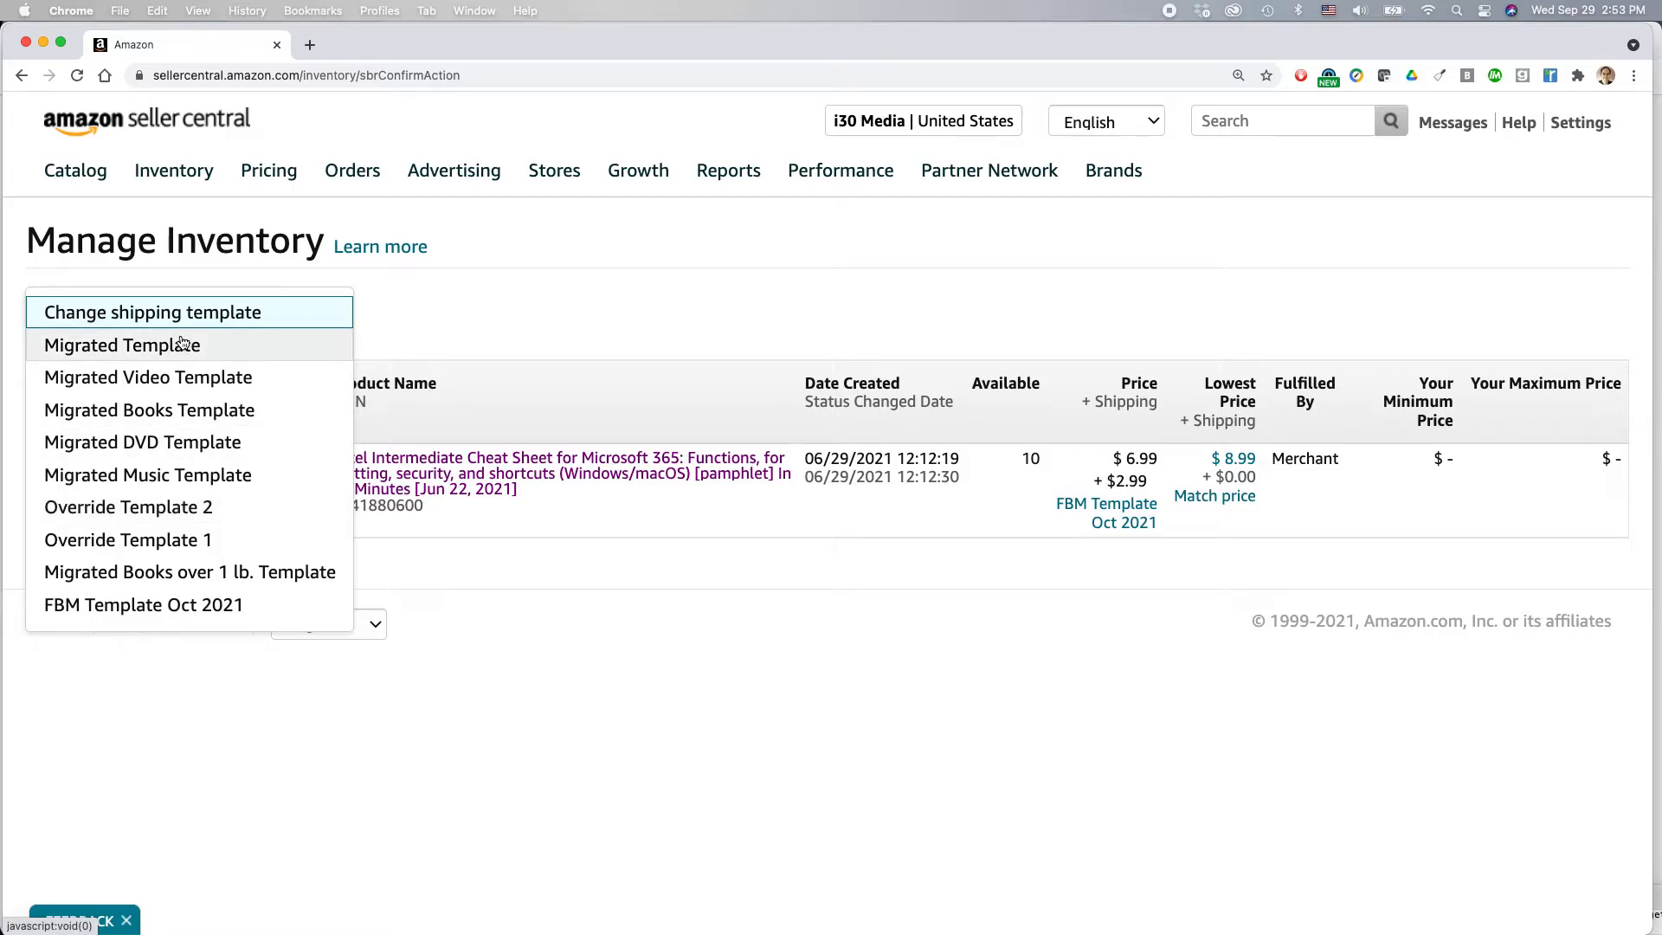
{"action": "mouse_move", "coordinate": [185, 344]}
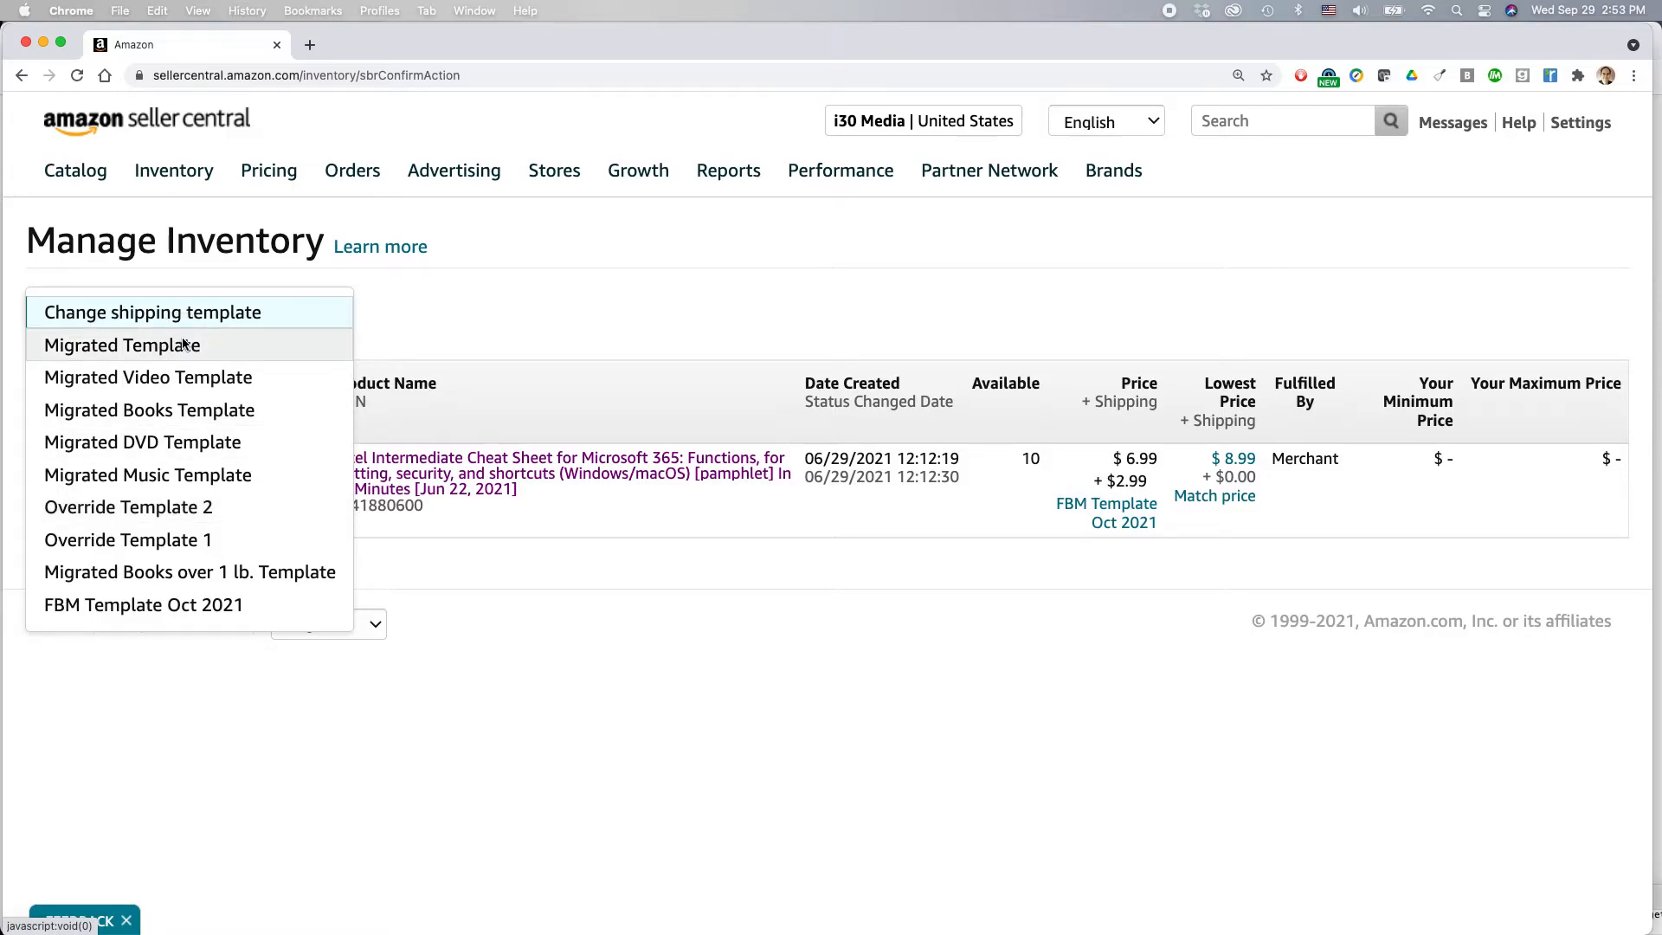
Choose Migrated Template as the Excel cheat sheet listing's shipping template.
{"action": "left_click", "coordinate": [118, 344]}
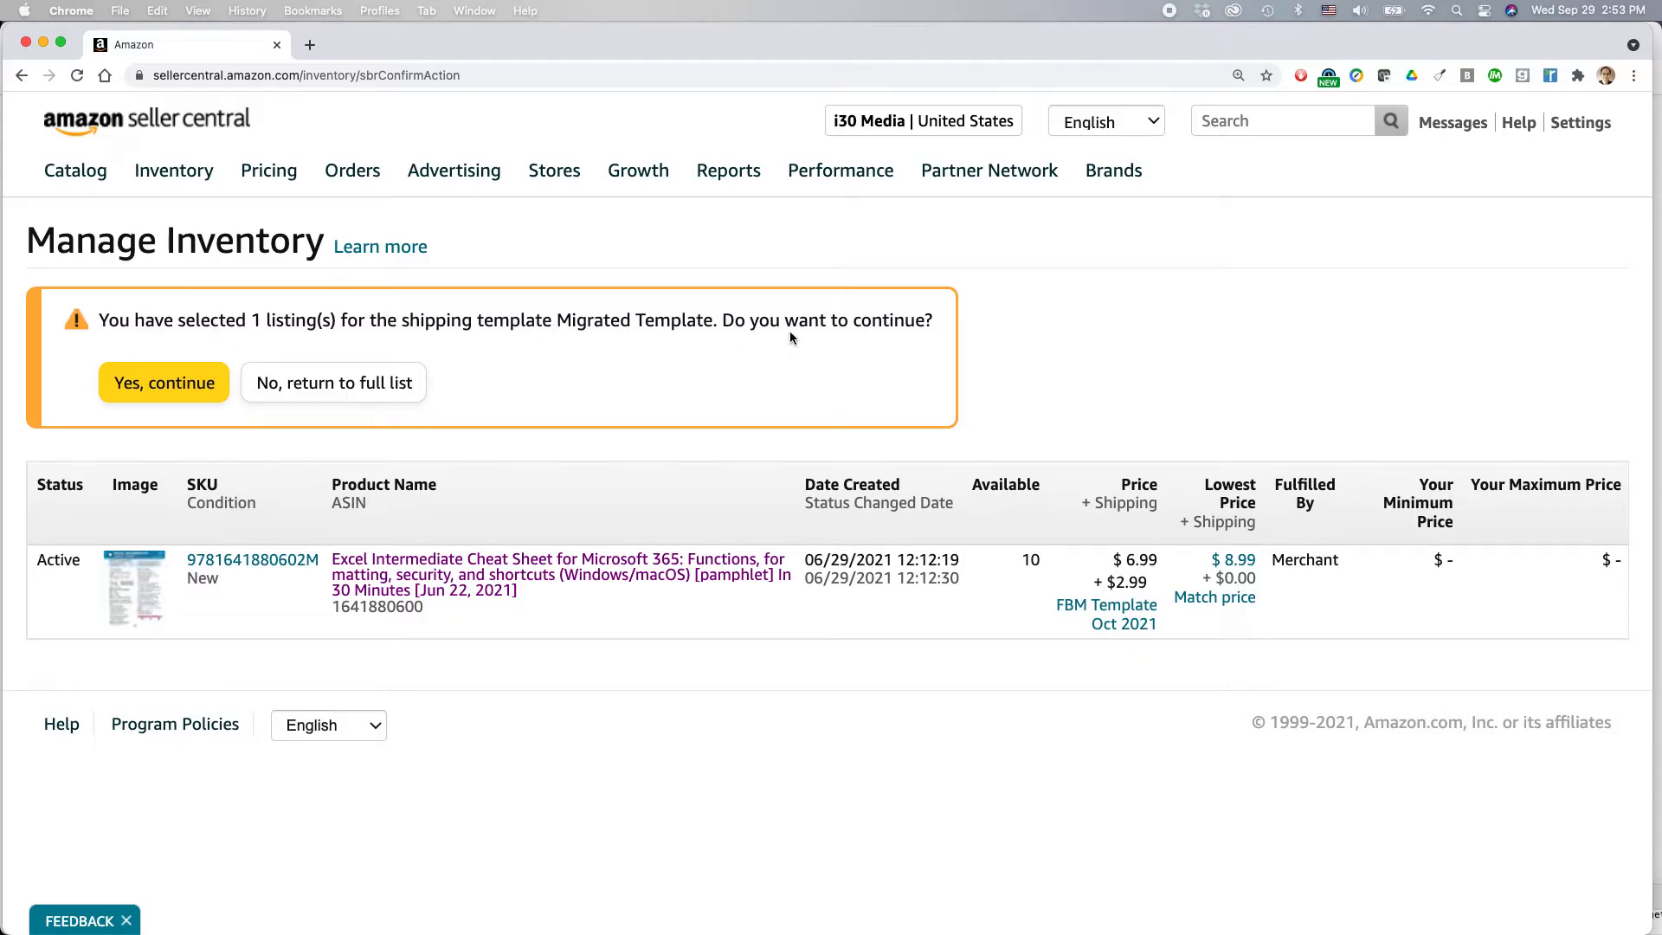
Confirm the Migrated Template switch and highlight the 15-minute changes banner.
{"action": "left_click", "coordinate": [164, 382]}
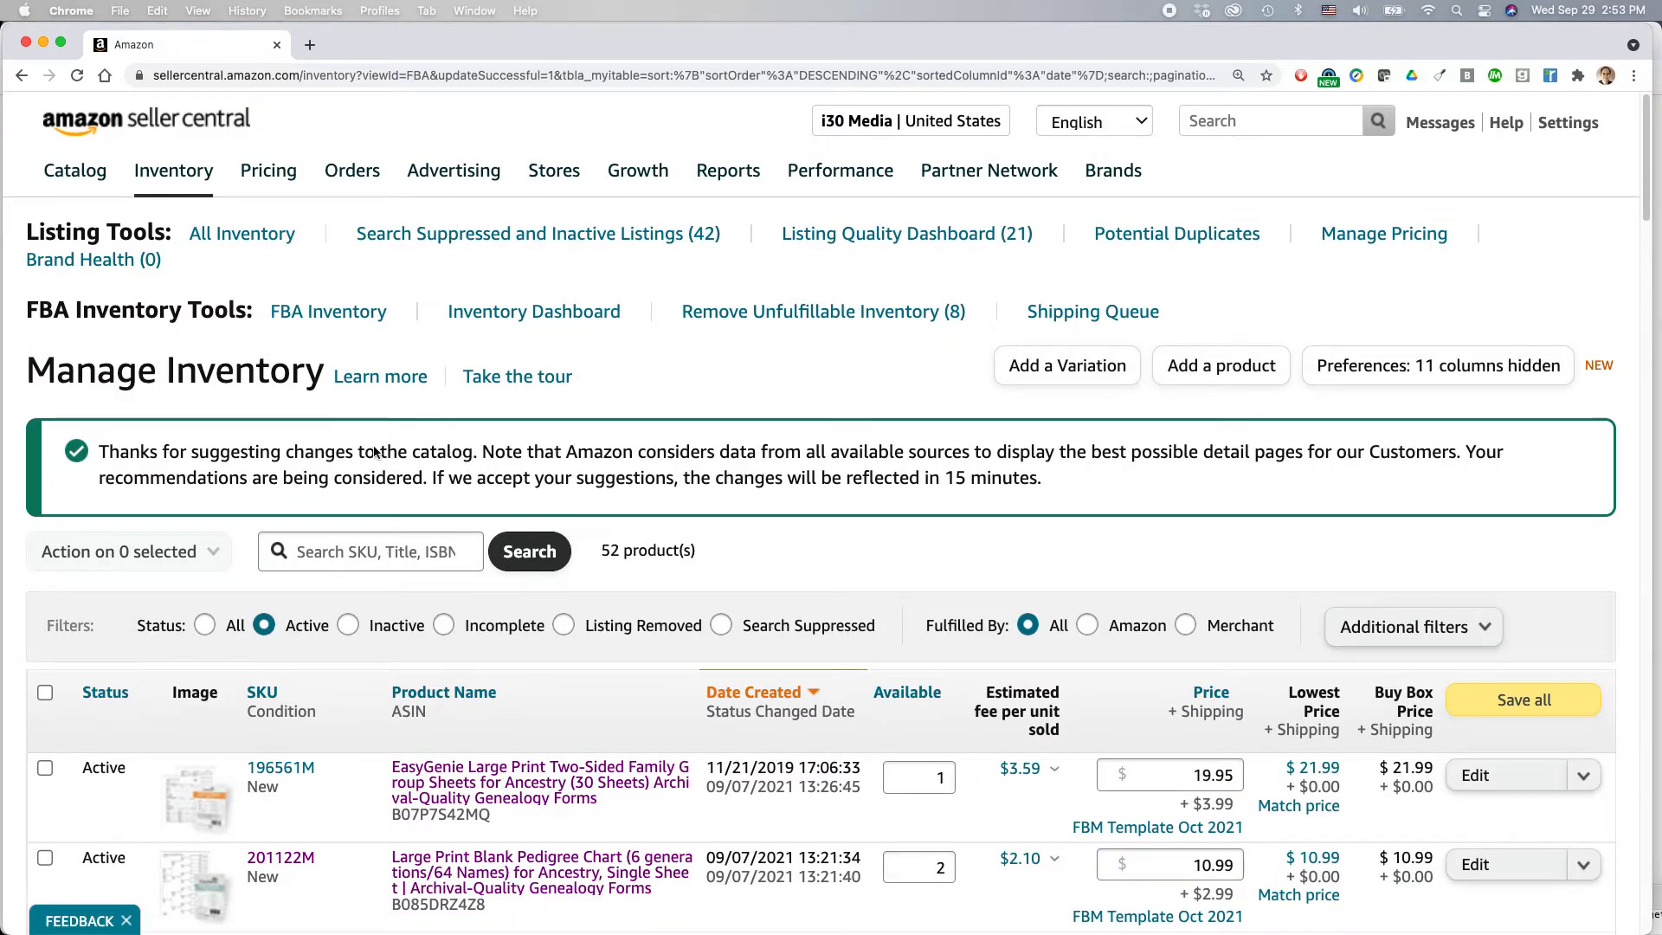
{"action": "left_click_drag", "start_coordinate": [851, 477], "coordinate": [1042, 477]}
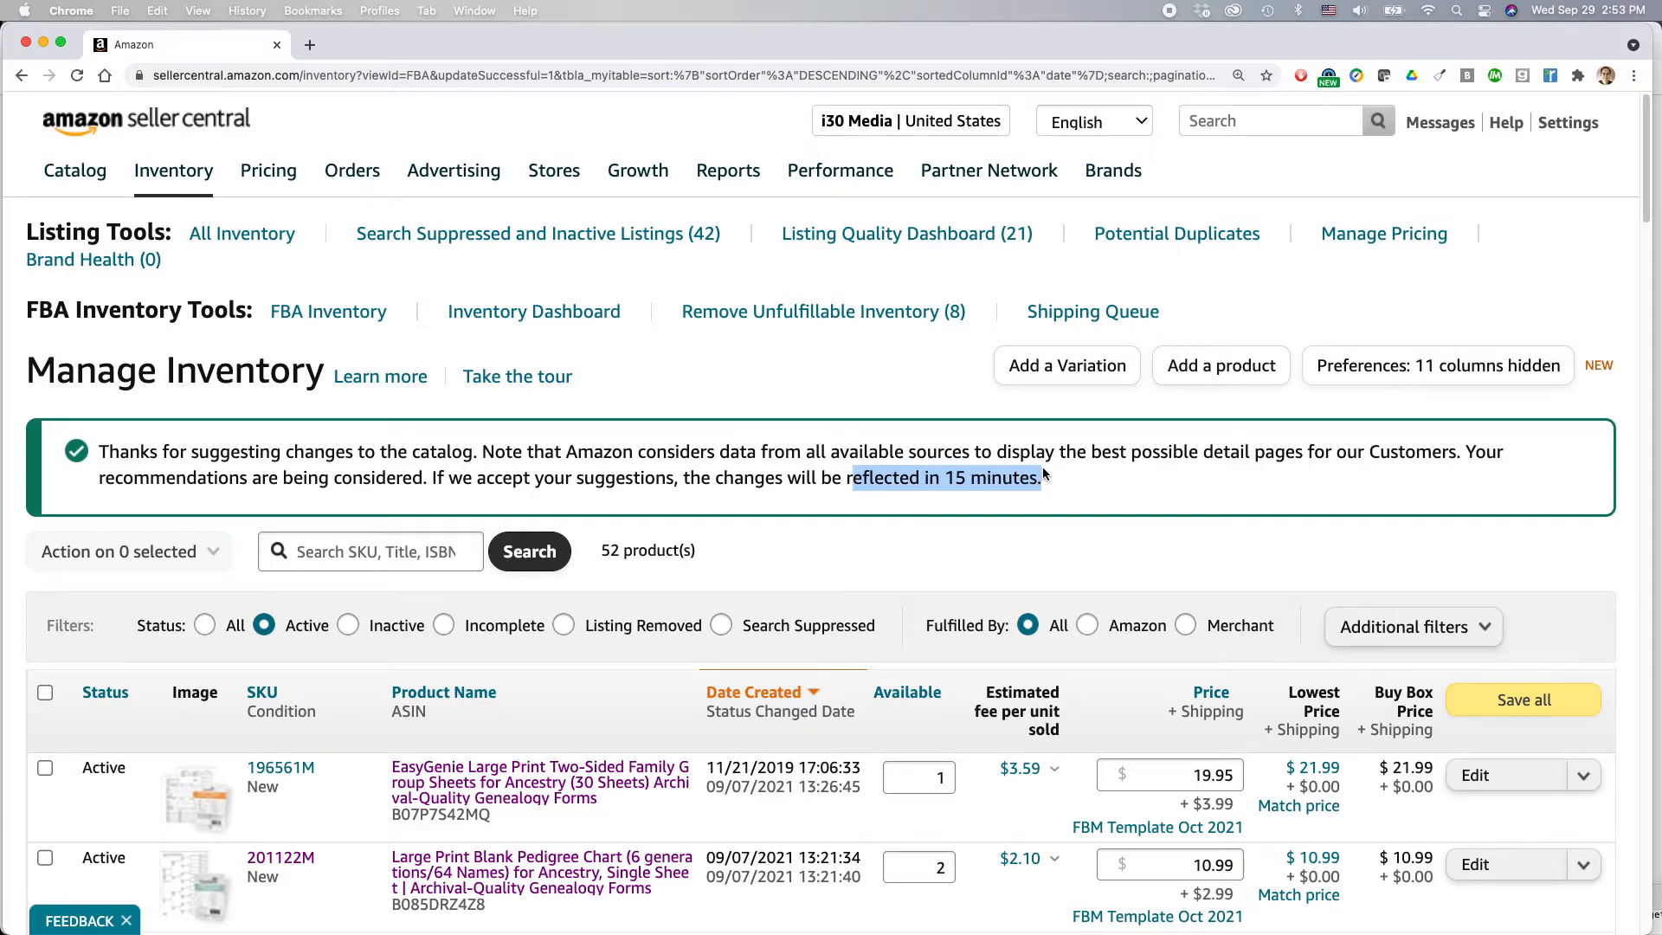
{"action": "mouse_move", "coordinate": [1079, 483]}
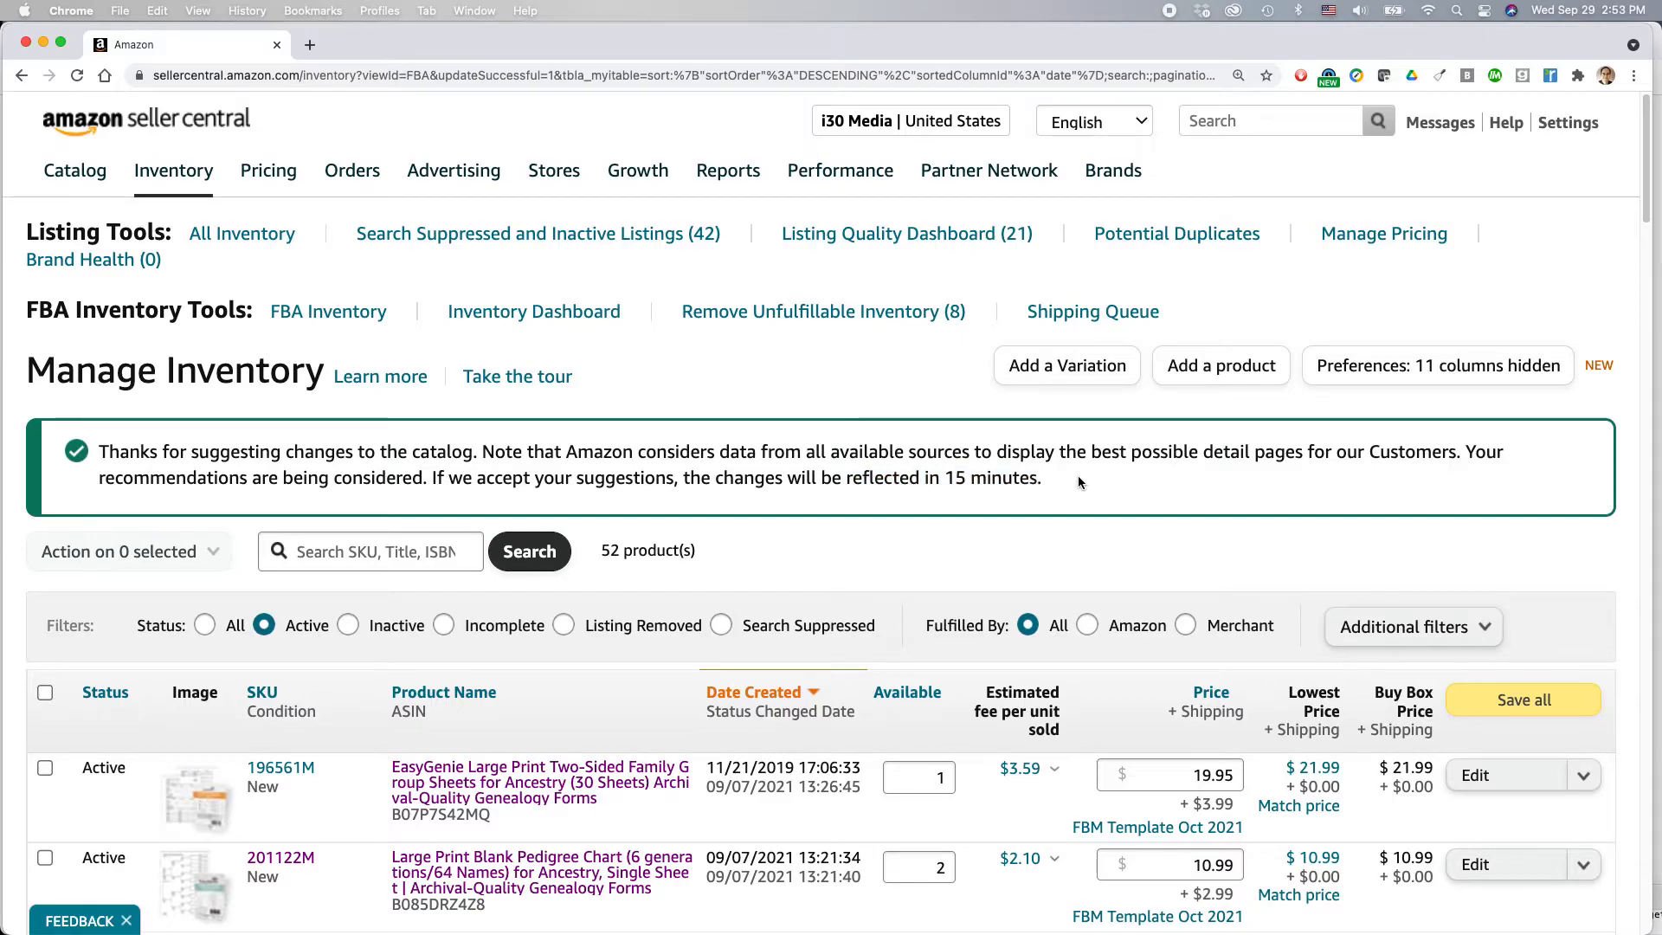
{"action": "scroll", "scroll_direction": "down", "scroll_amount": 3}
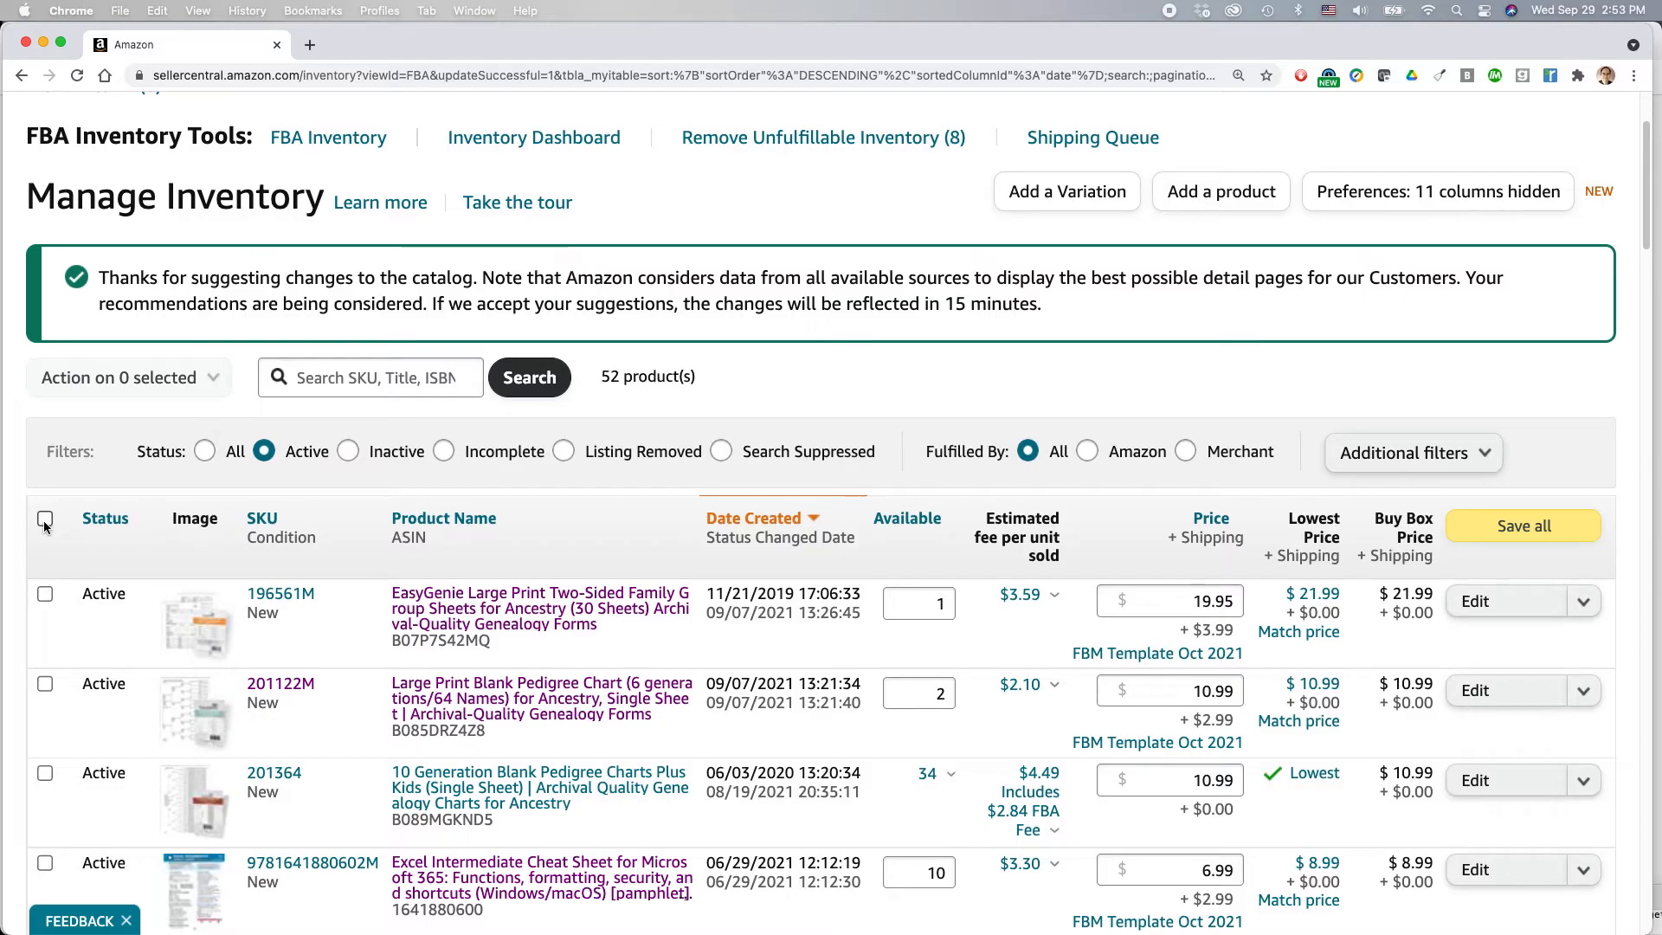
Select all merchant-fulfilled listings, check the bulk actions list, then switch windows.
{"action": "left_click", "coordinate": [44, 523]}
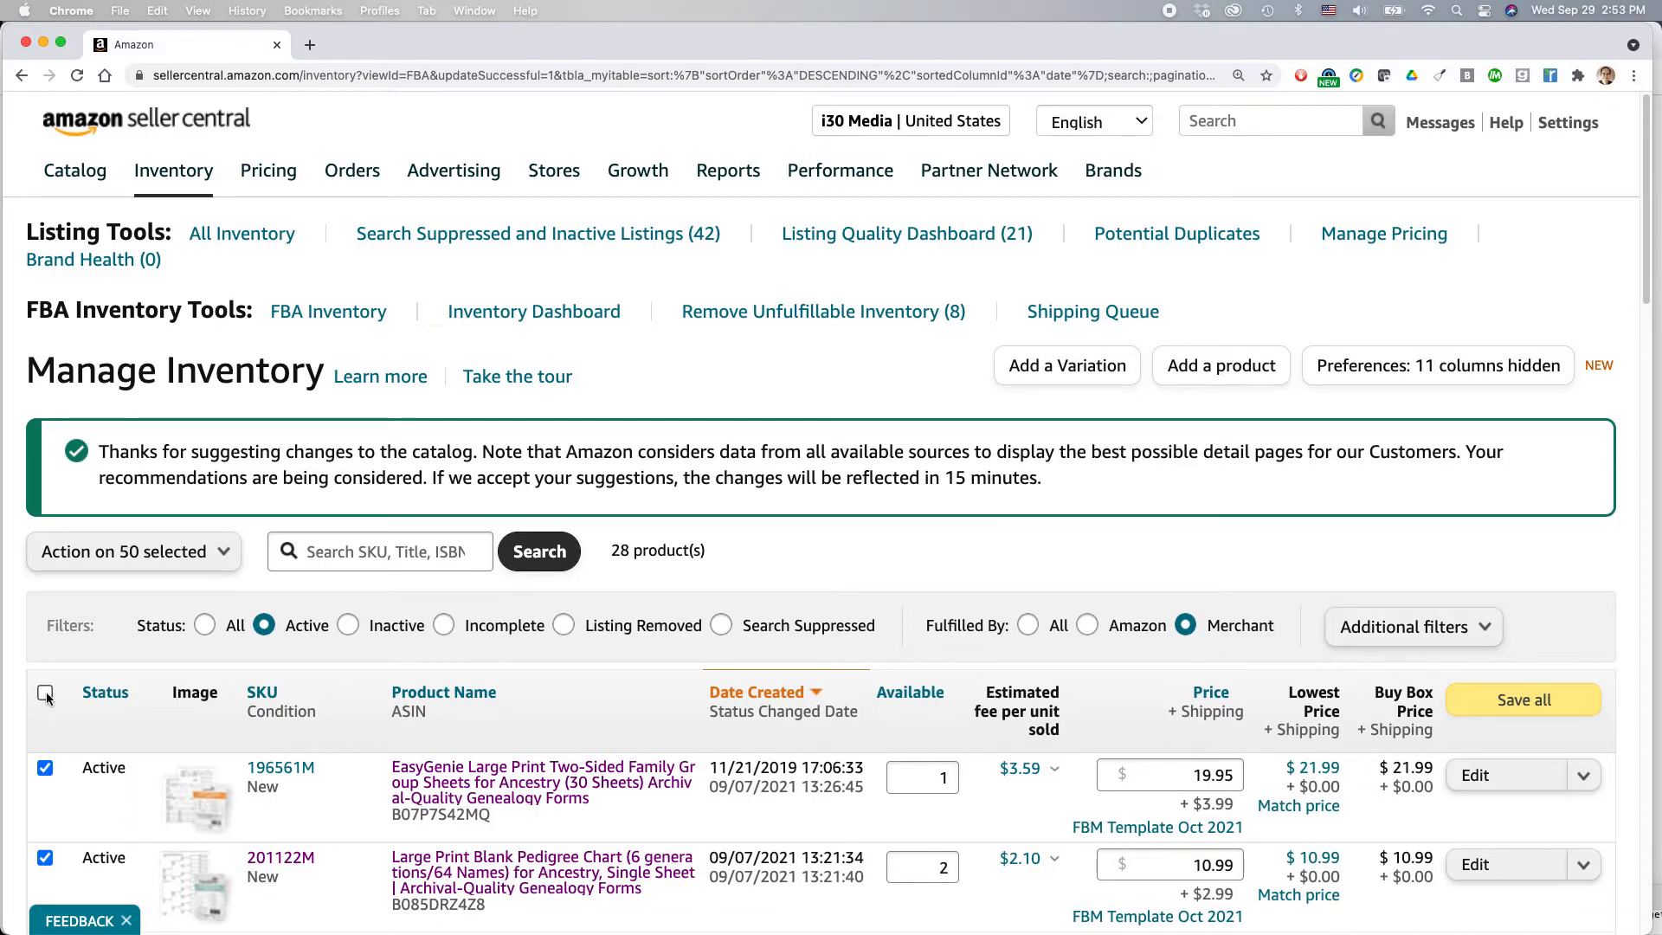
{"action": "left_click", "coordinate": [133, 552]}
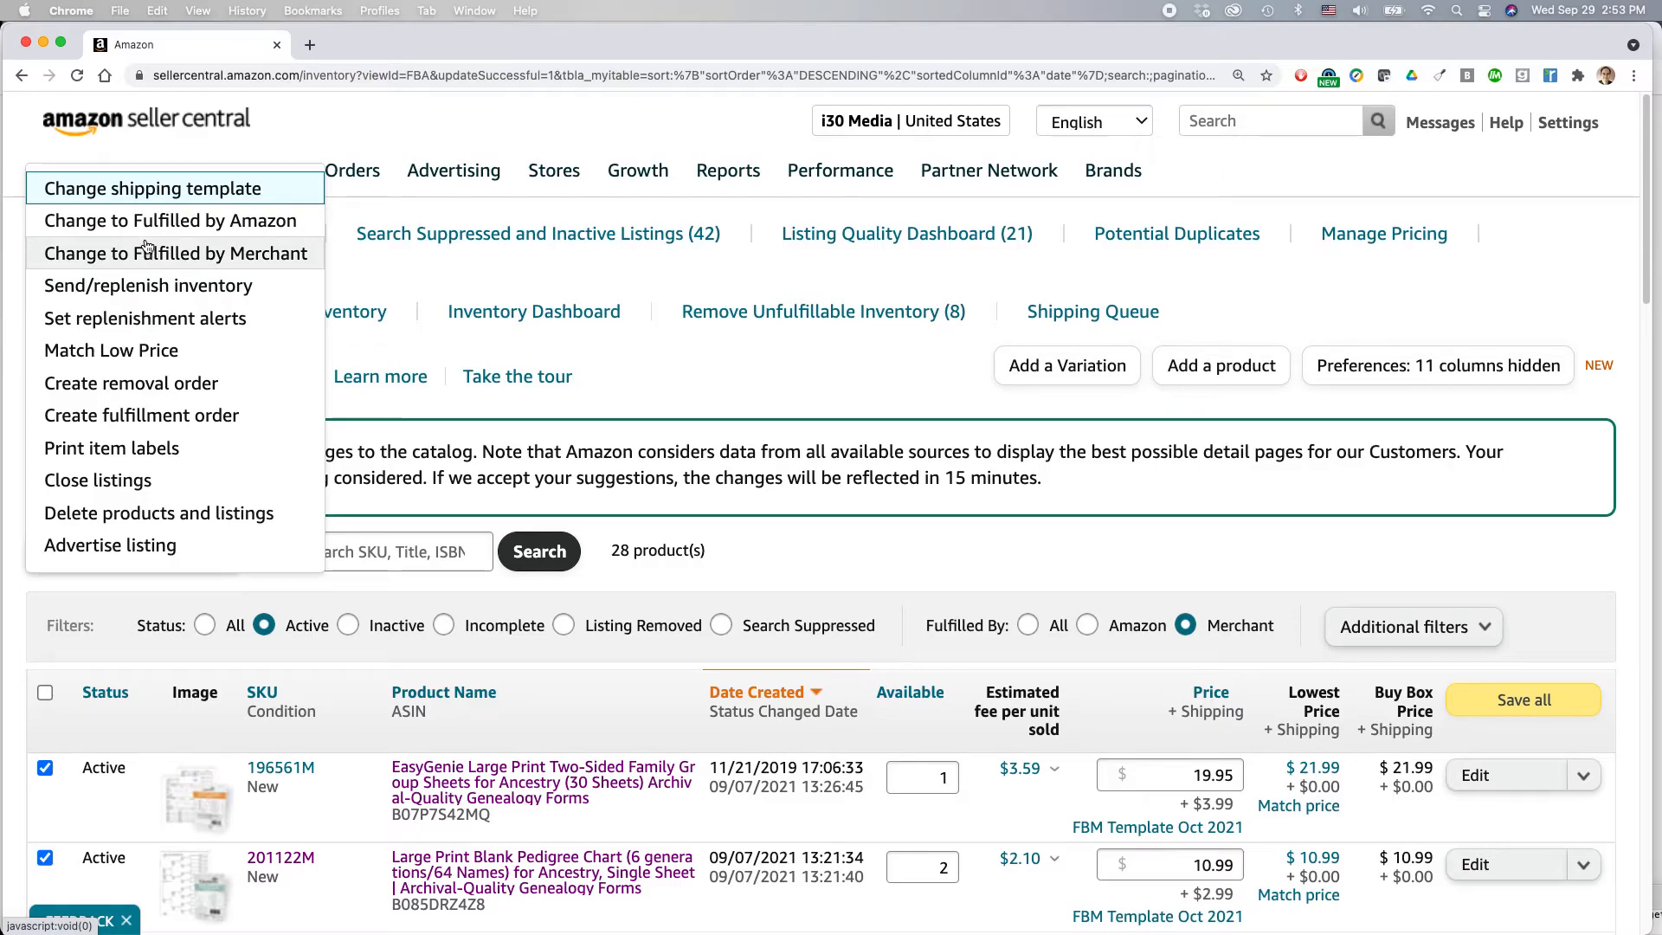
{"action": "left_click", "coordinate": [811, 572]}
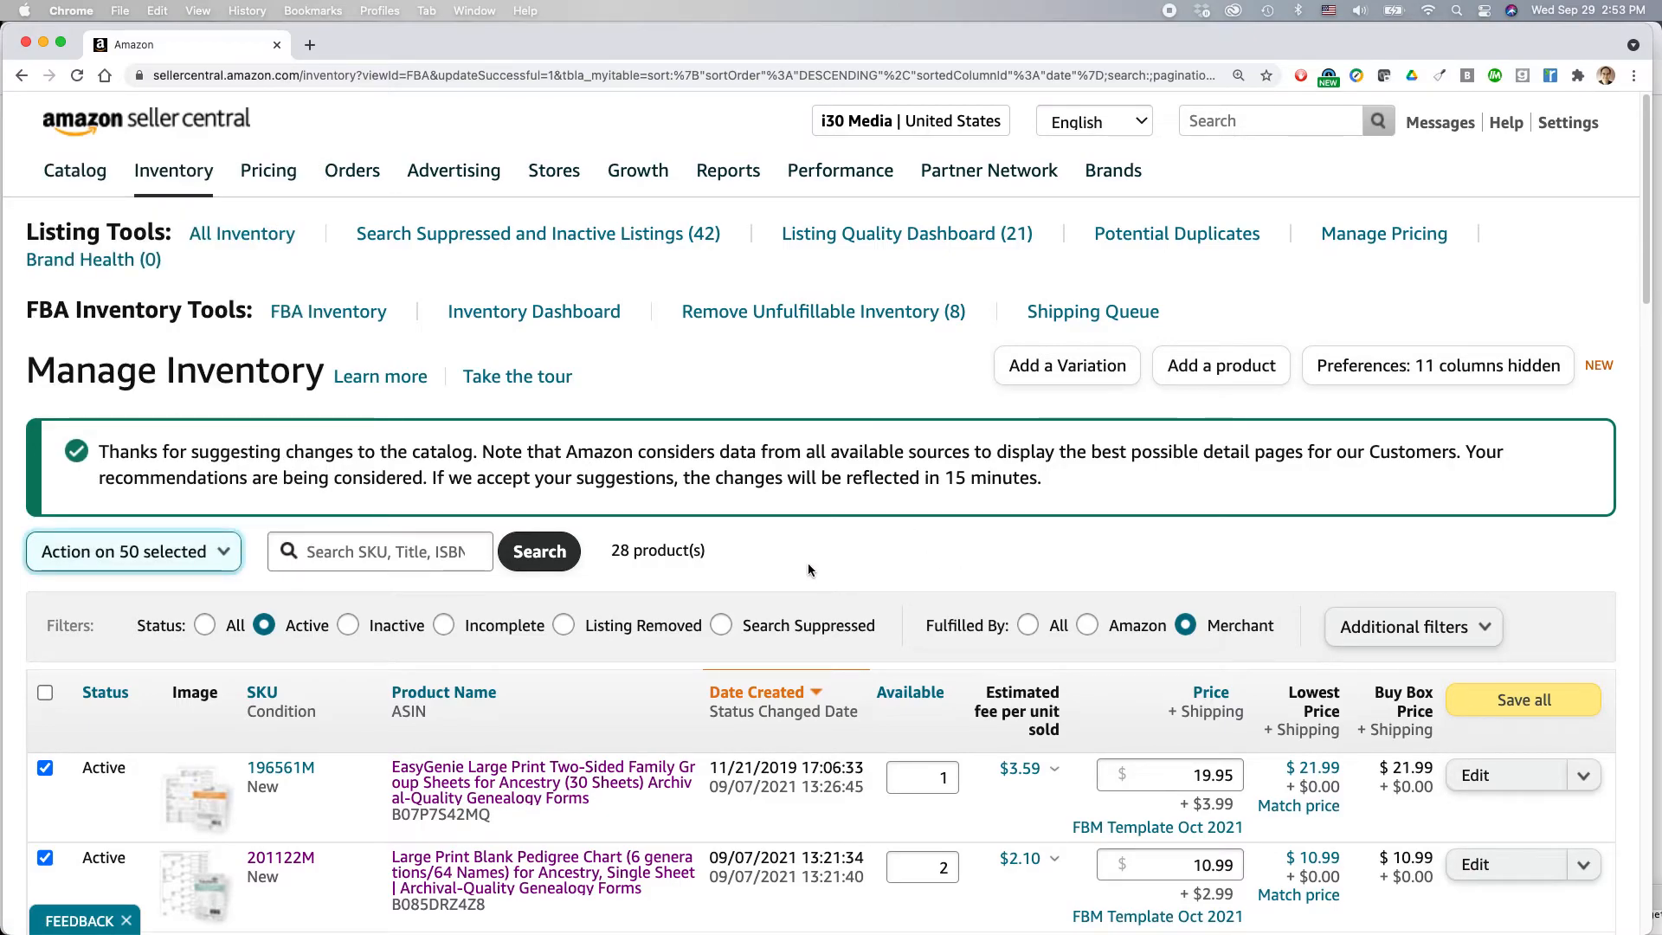
{"action": "key", "text": "Cmd+Tab"}
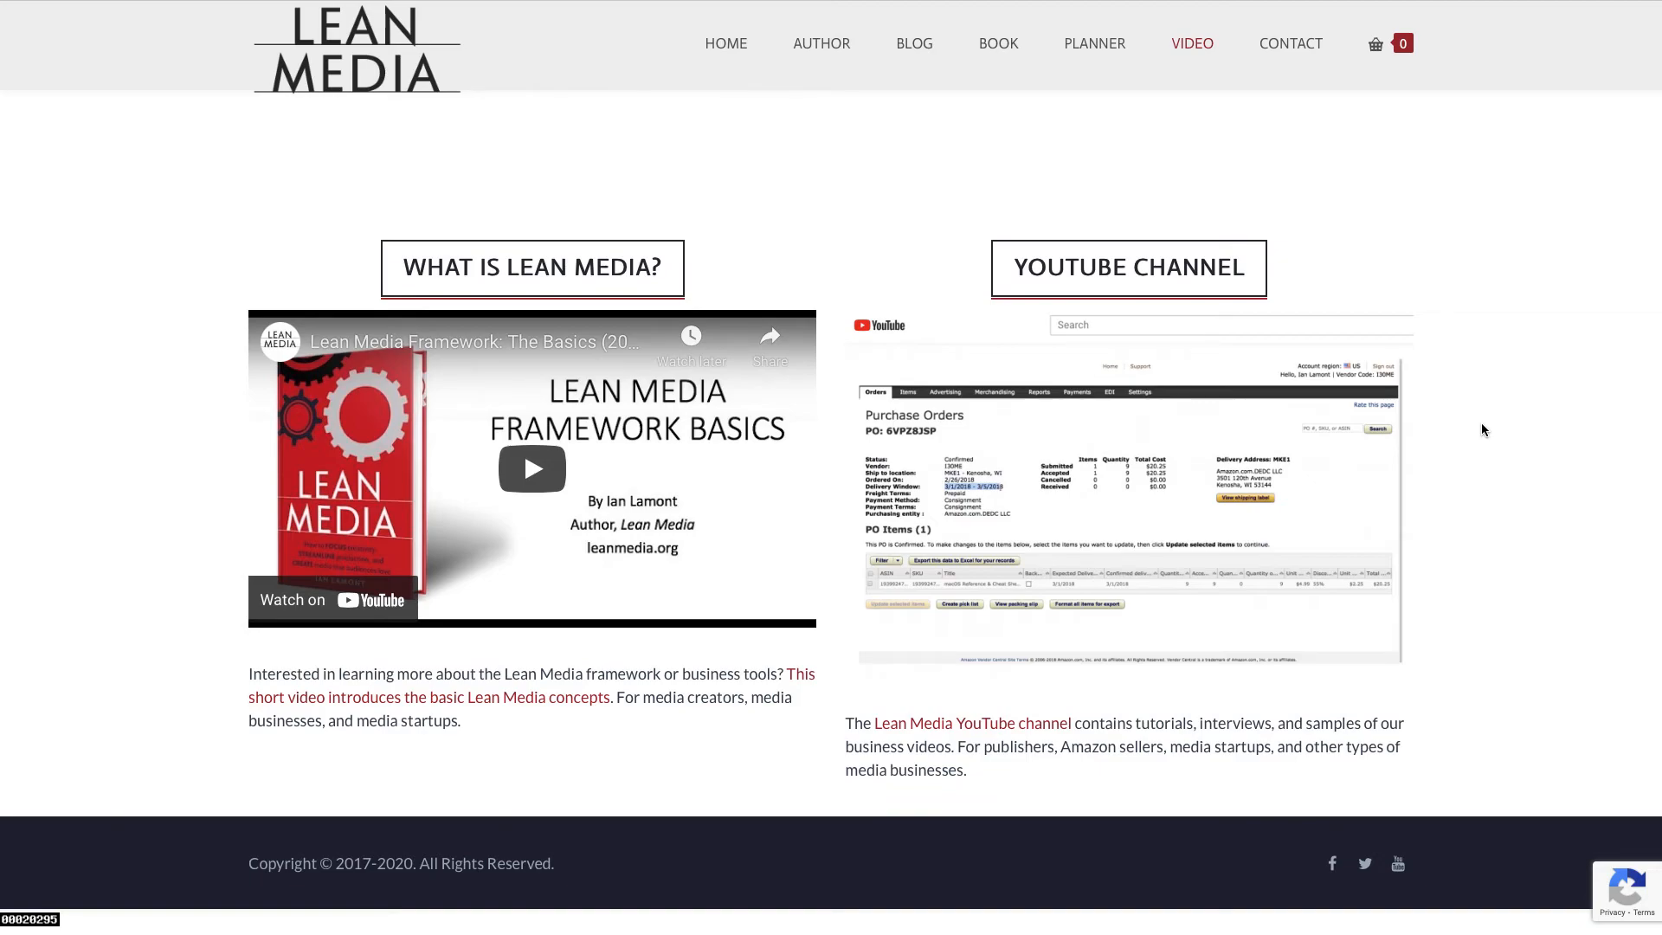
{"action": "mouse_move", "coordinate": [1484, 435]}
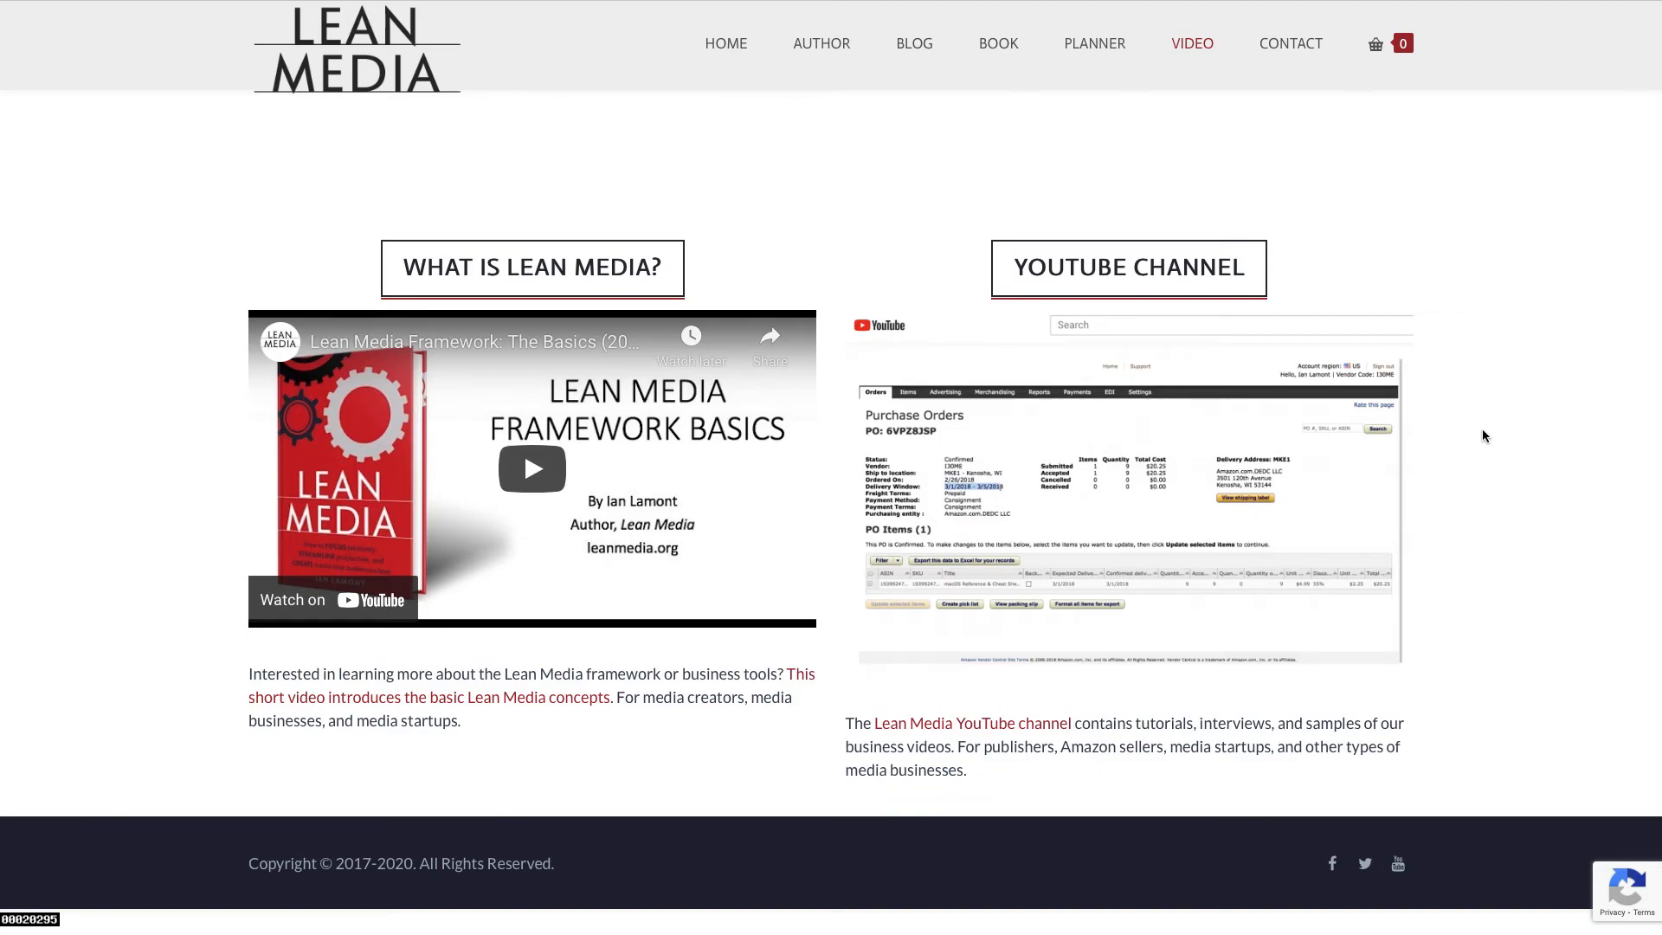
{"action": "mouse_move", "coordinate": [1489, 444]}
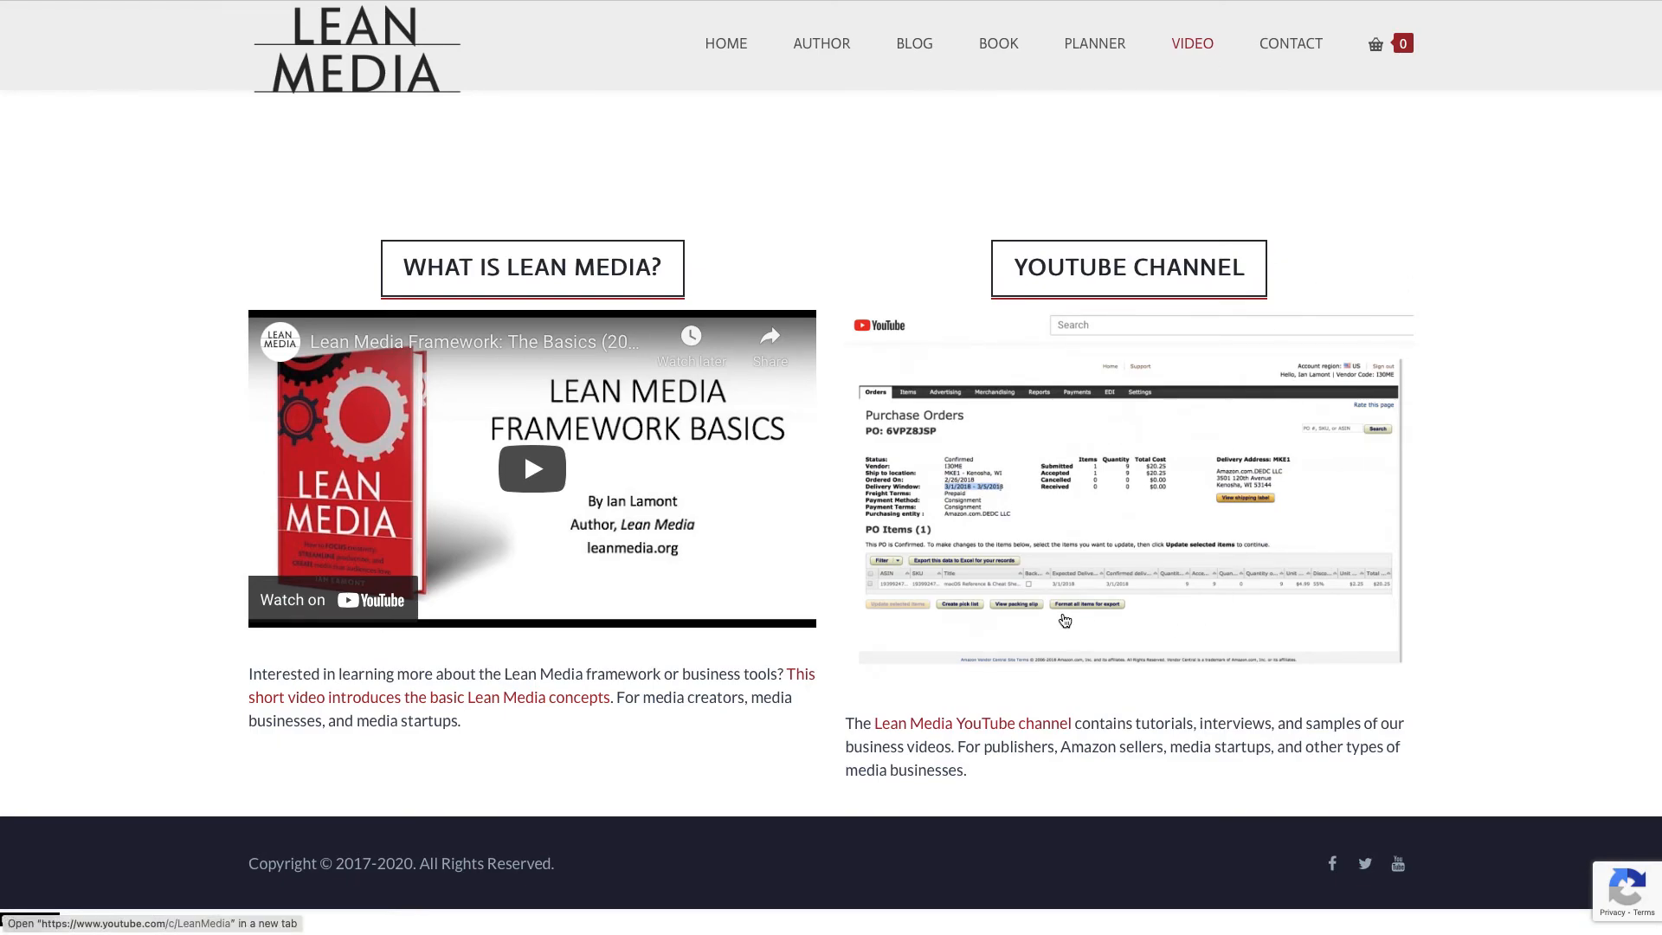
{"action": "mouse_move", "coordinate": [1406, 294]}
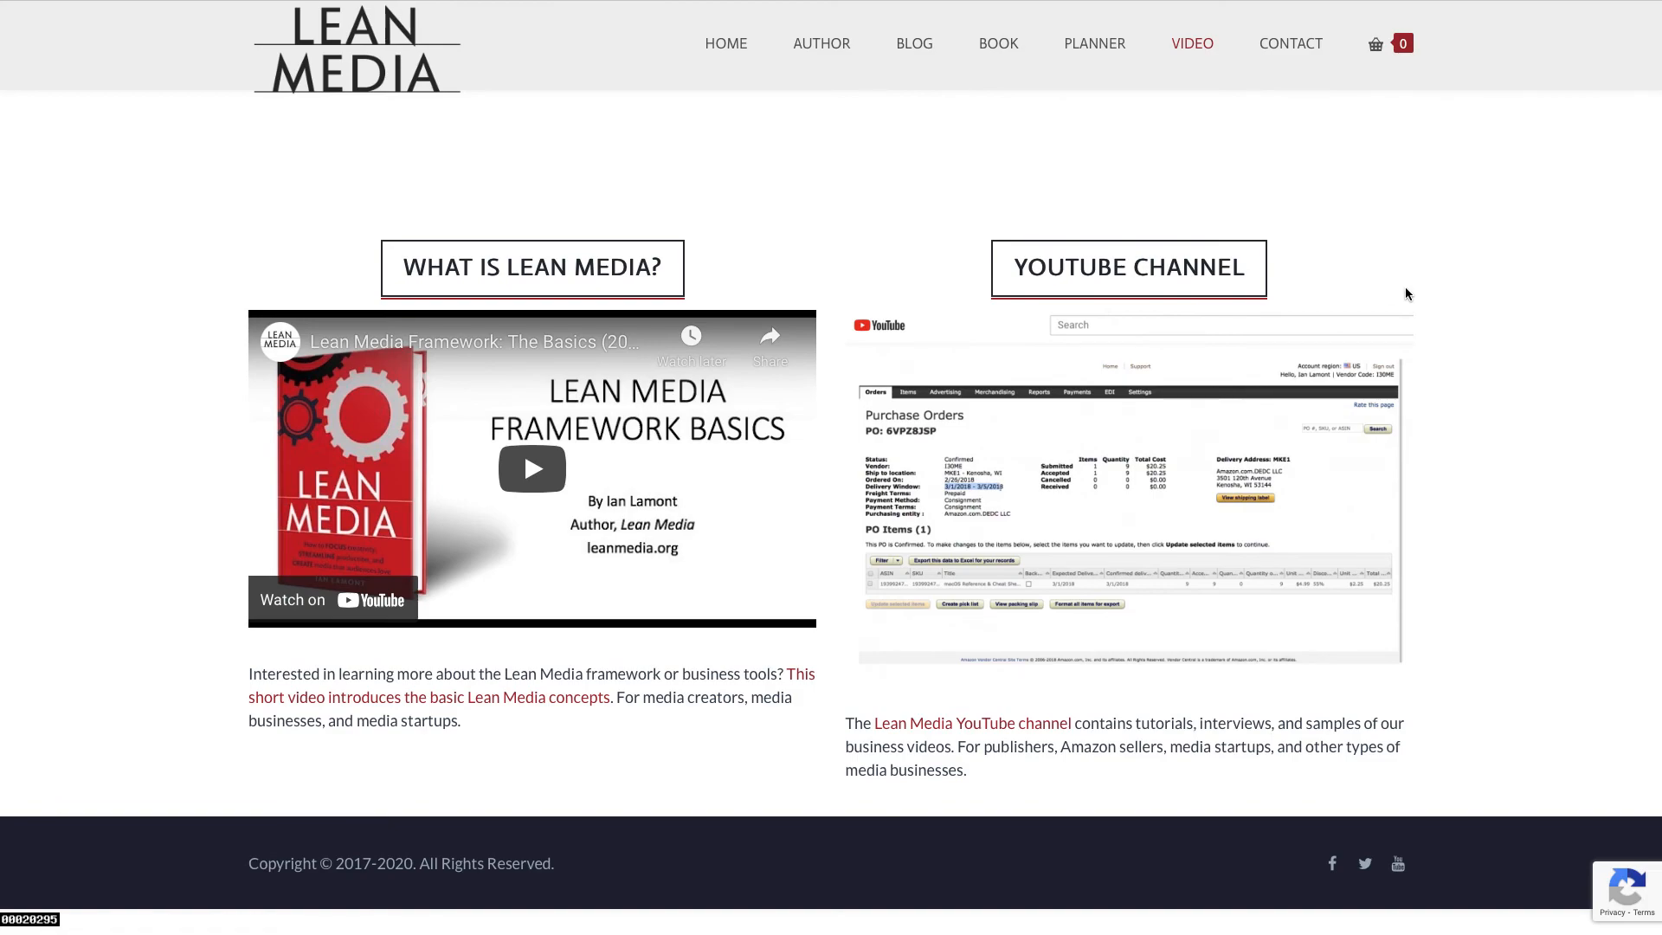
{"action": "mouse_move", "coordinate": [1443, 326]}
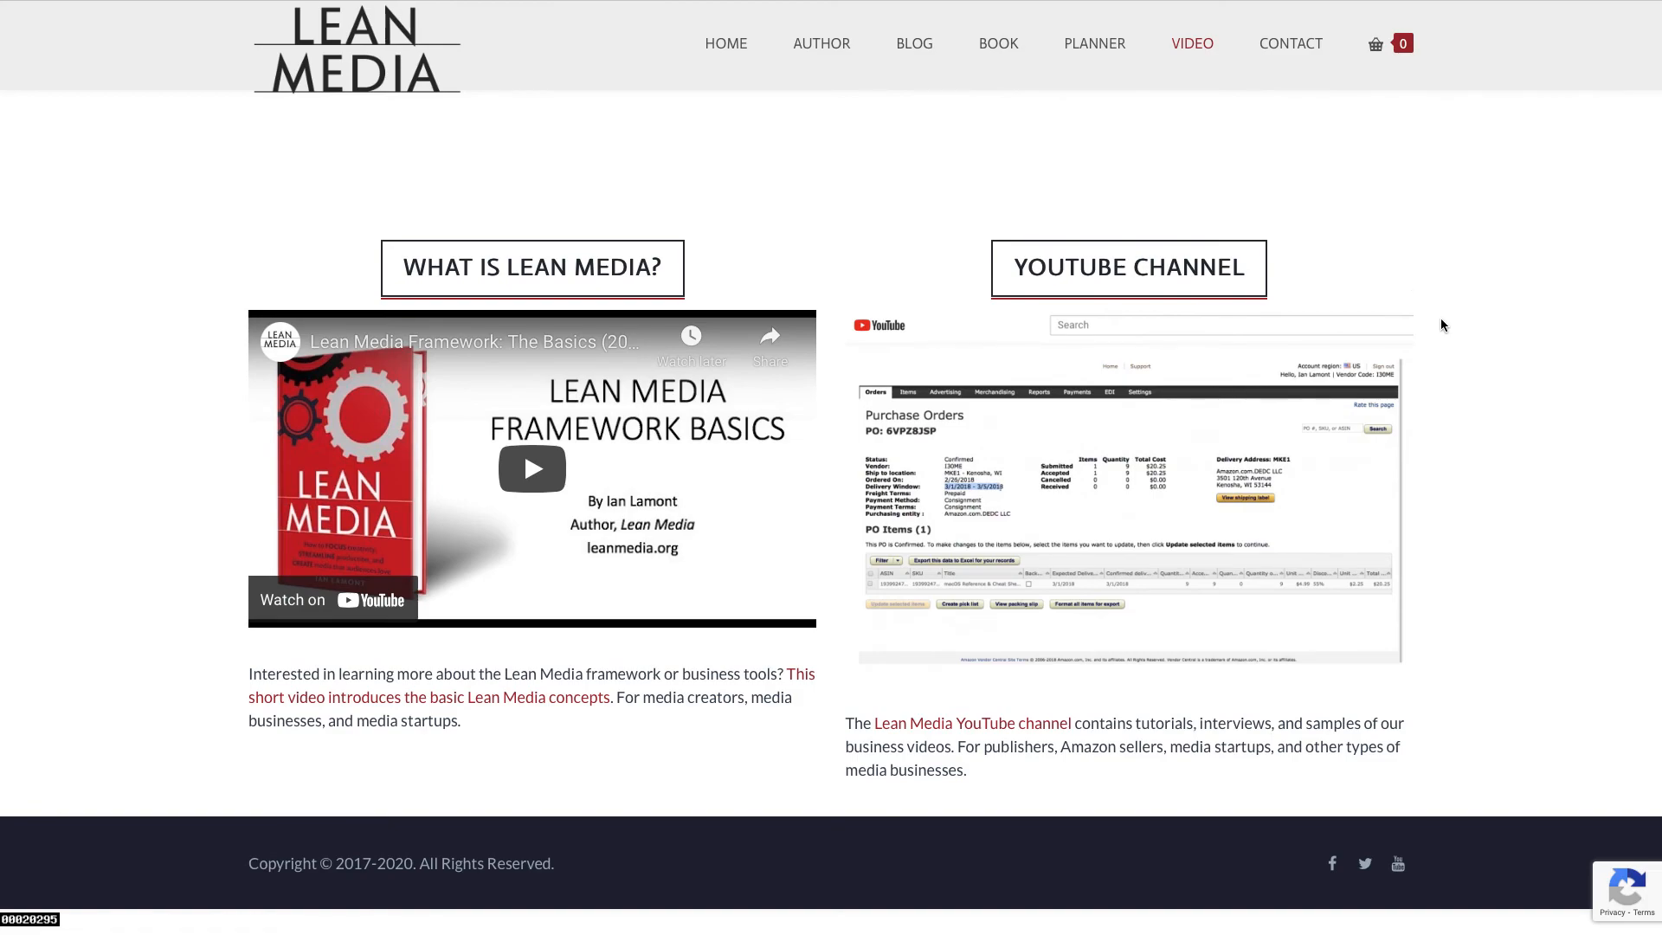